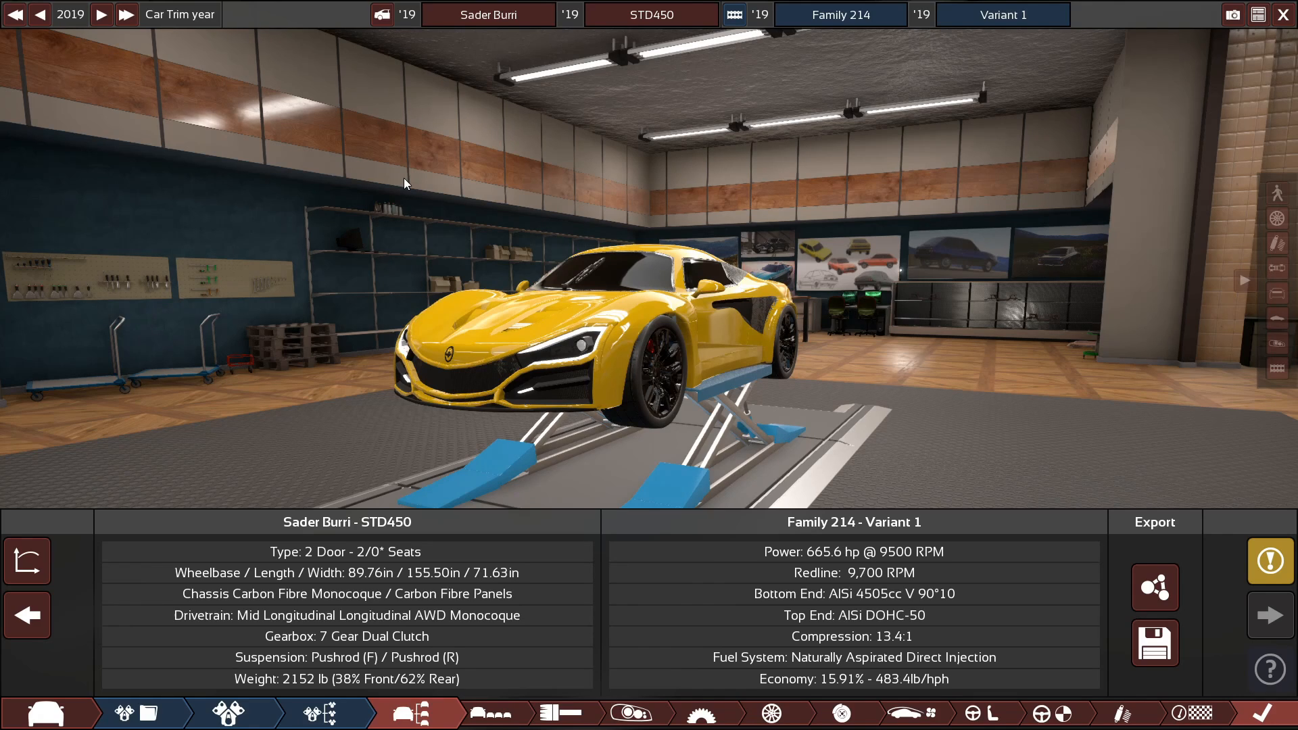
{"action": "mouse_move", "coordinate": [786, 492]}
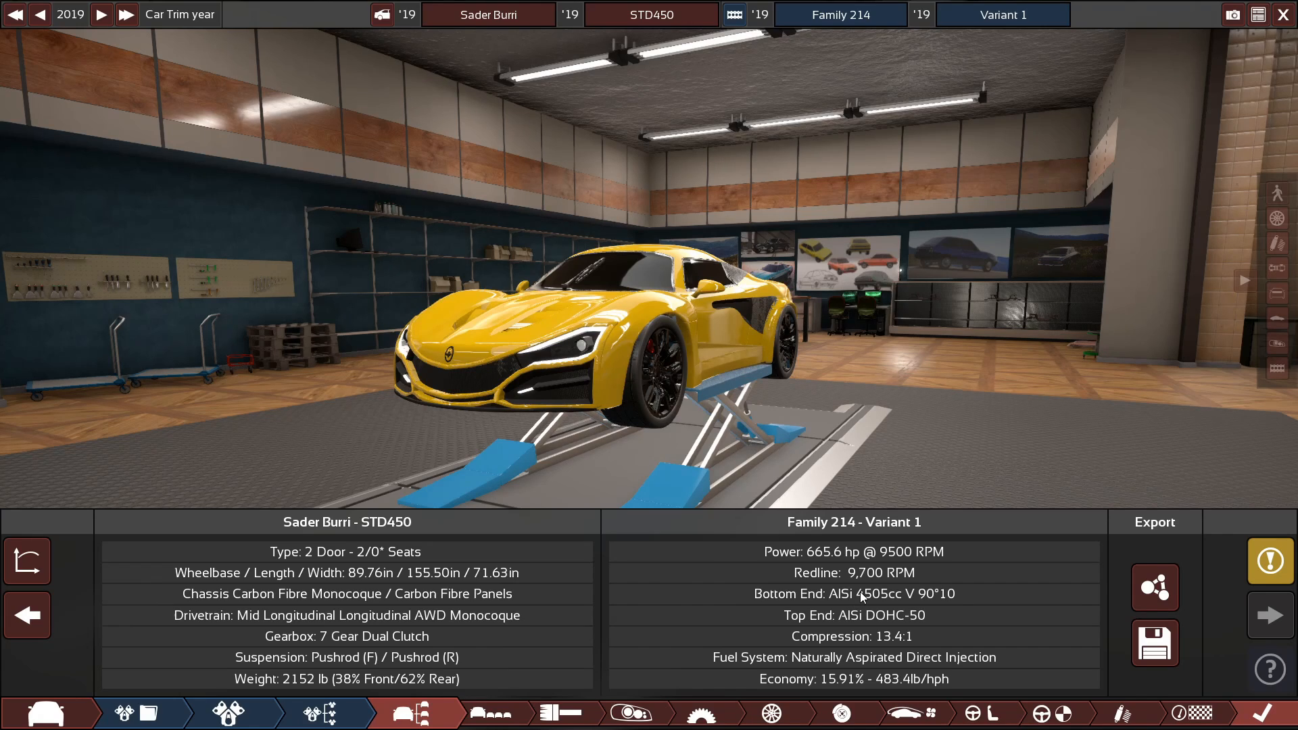
{"action": "mouse_move", "coordinate": [917, 574]}
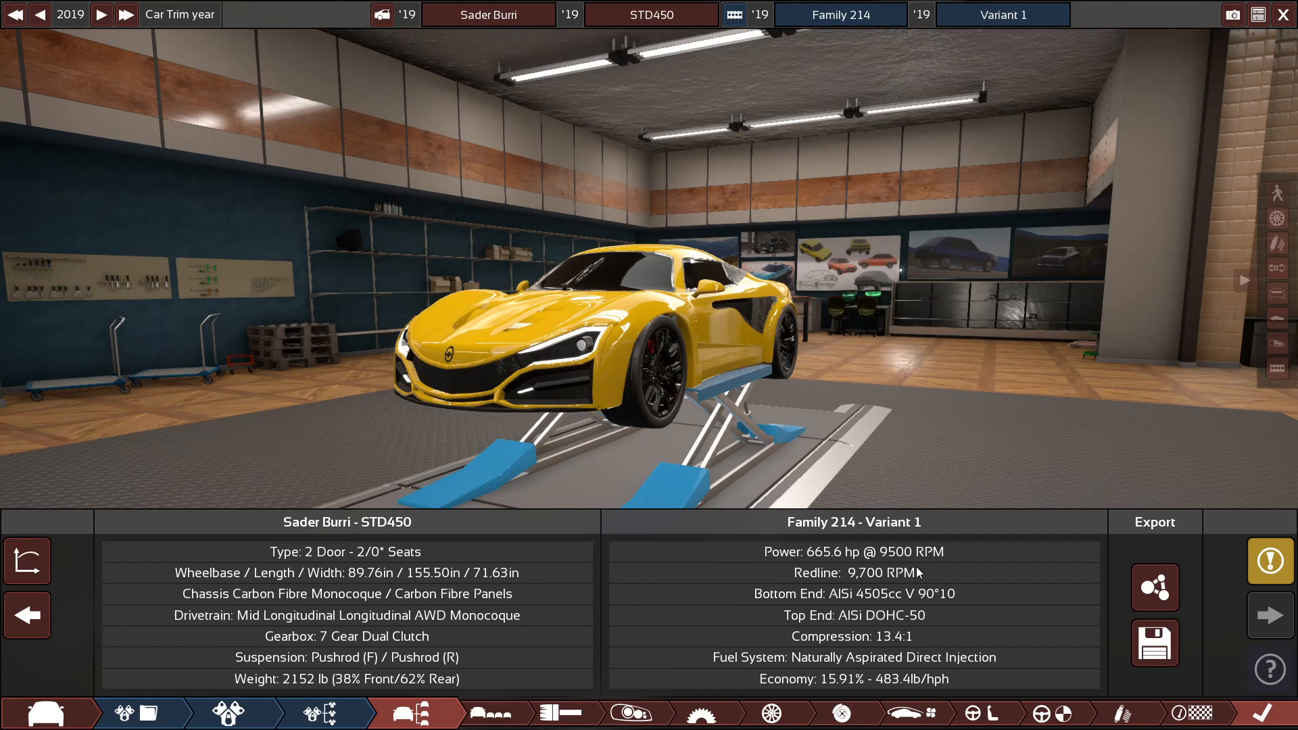
{"action": "mouse_move", "coordinate": [803, 465]}
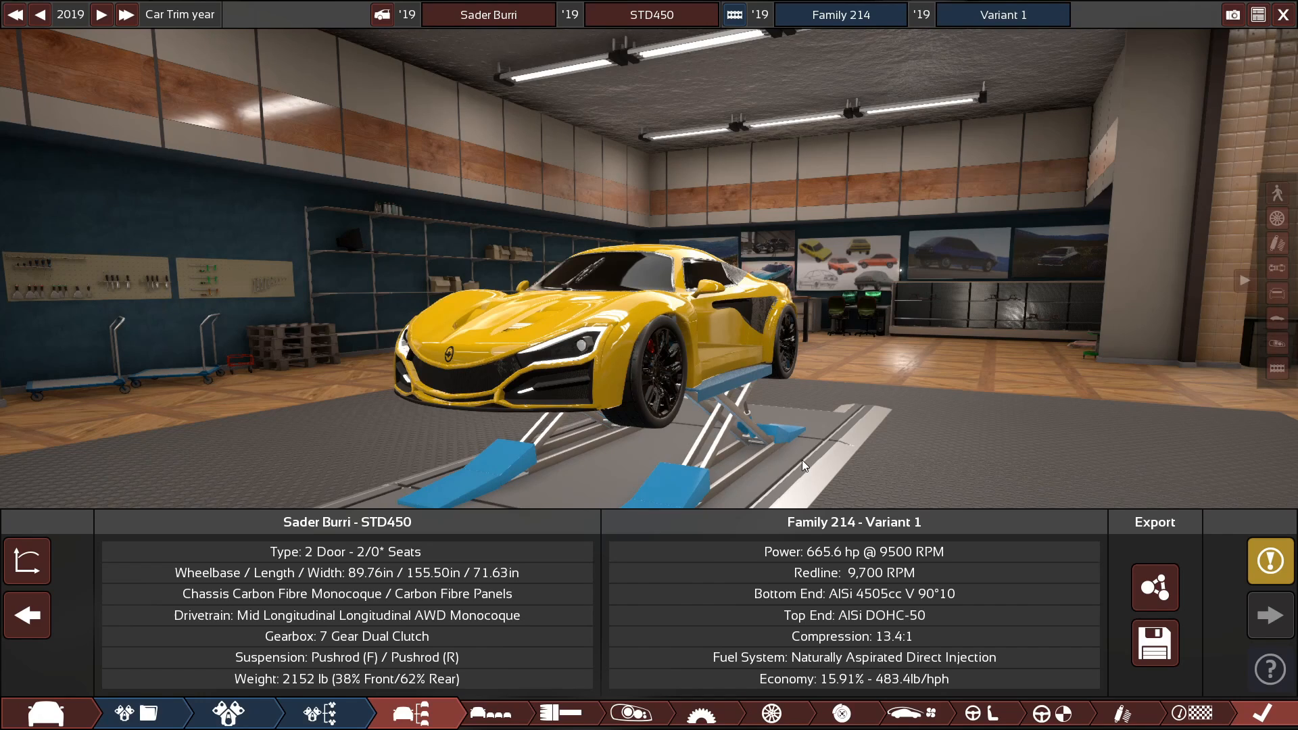
{"action": "mouse_move", "coordinate": [1155, 587]}
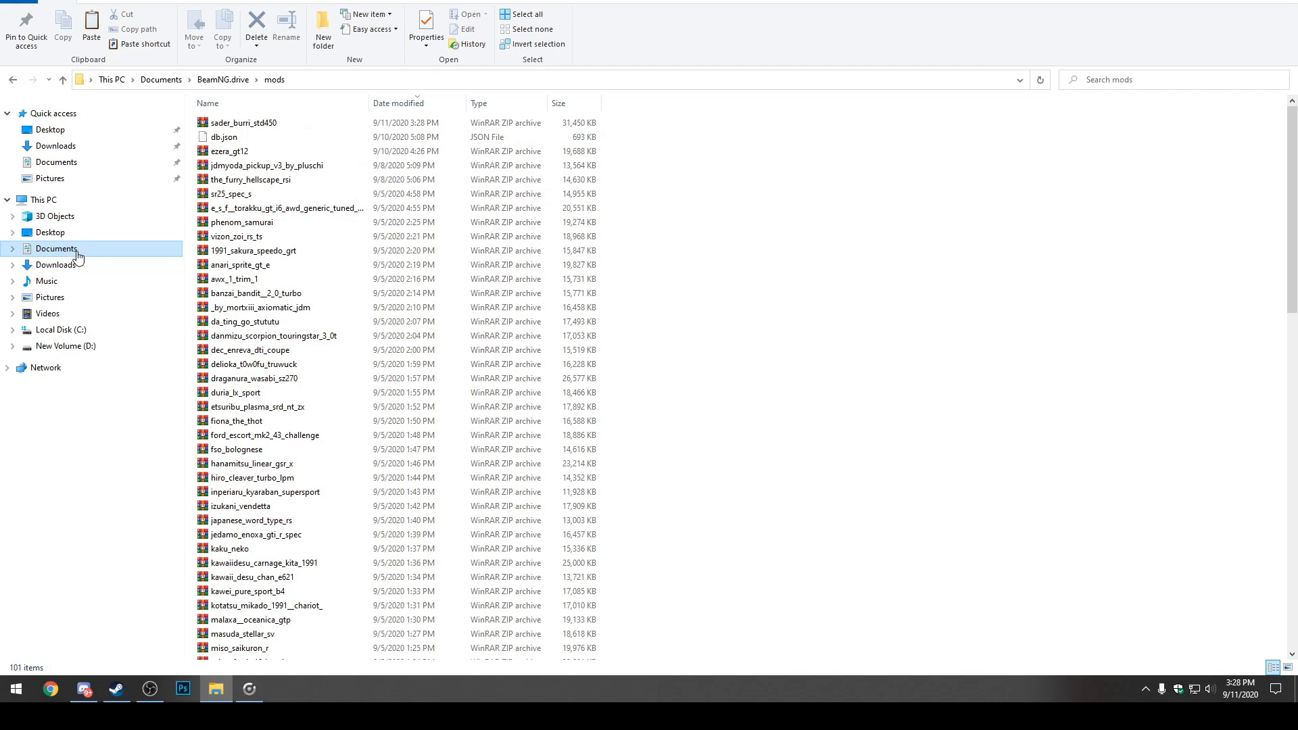
Browse Documents > BeamNG.drive > mods and open the export folder holding sader_burri_std450.
{"action": "left_click", "coordinate": [55, 249]}
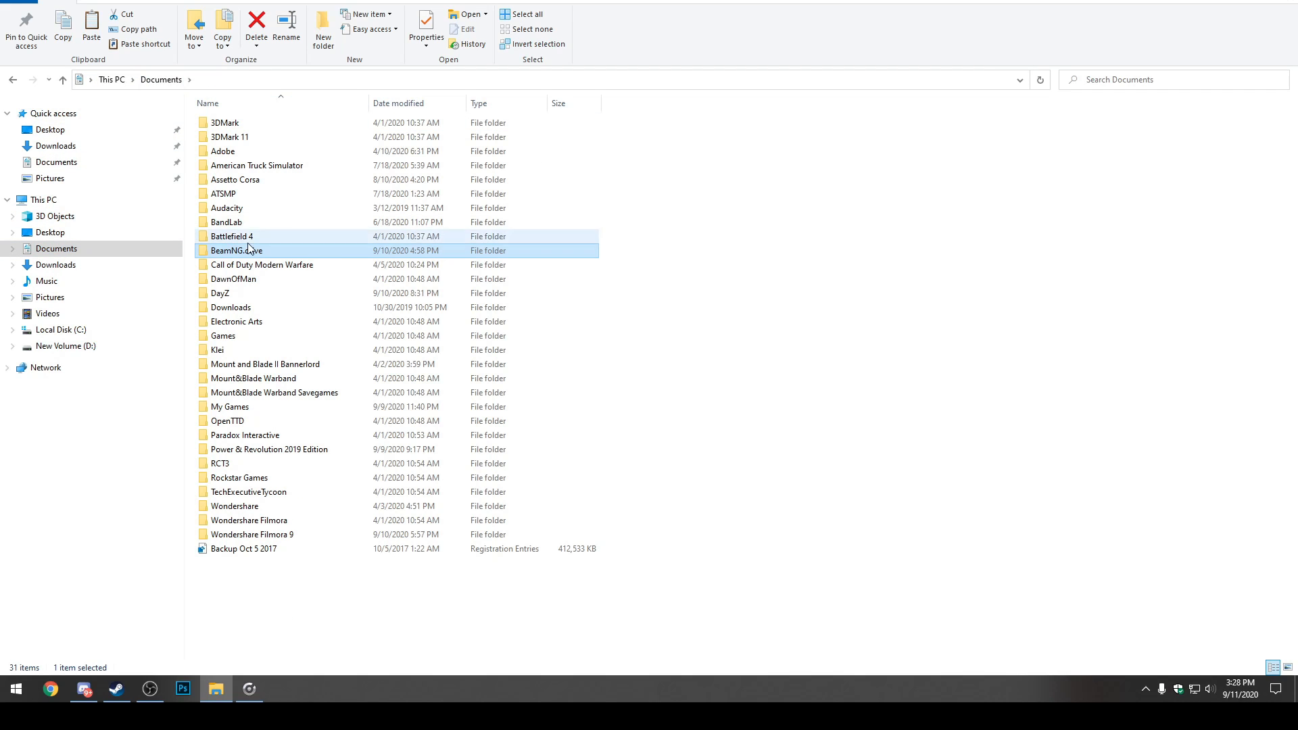
{"action": "double_click", "coordinate": [236, 251]}
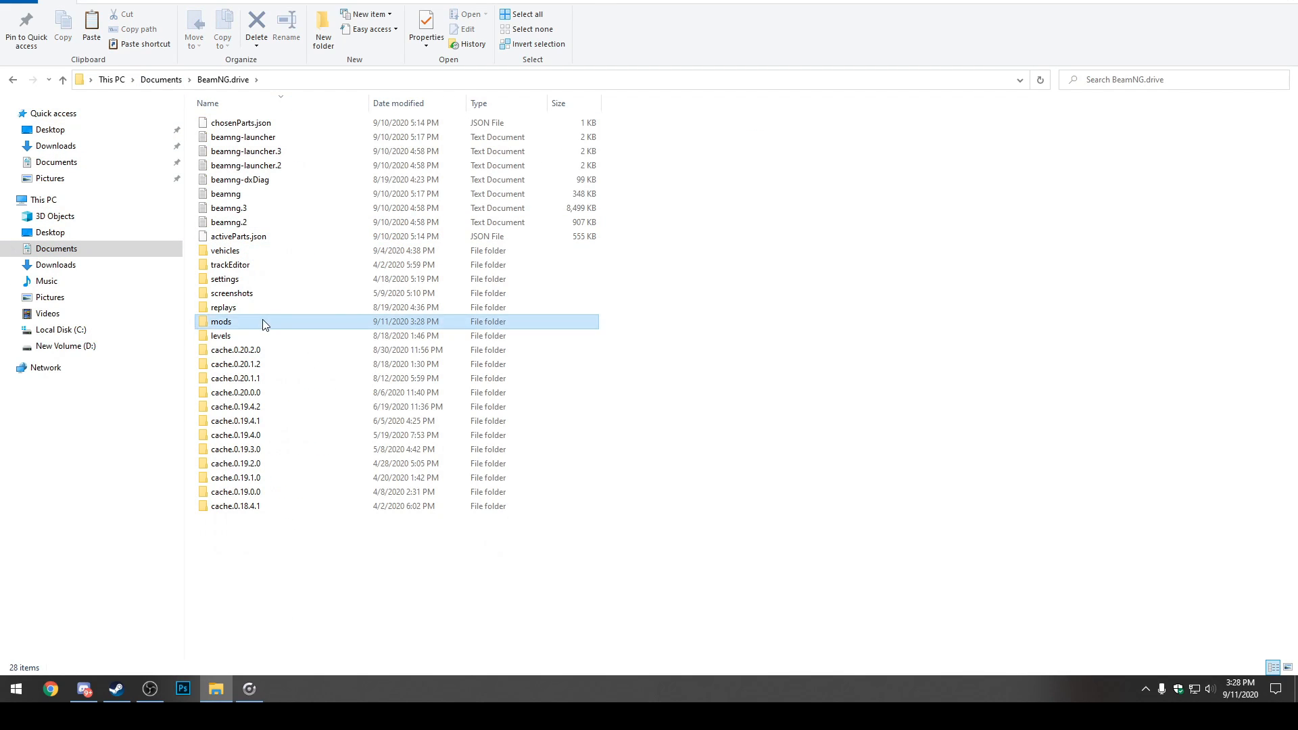
{"action": "double_click", "coordinate": [220, 322]}
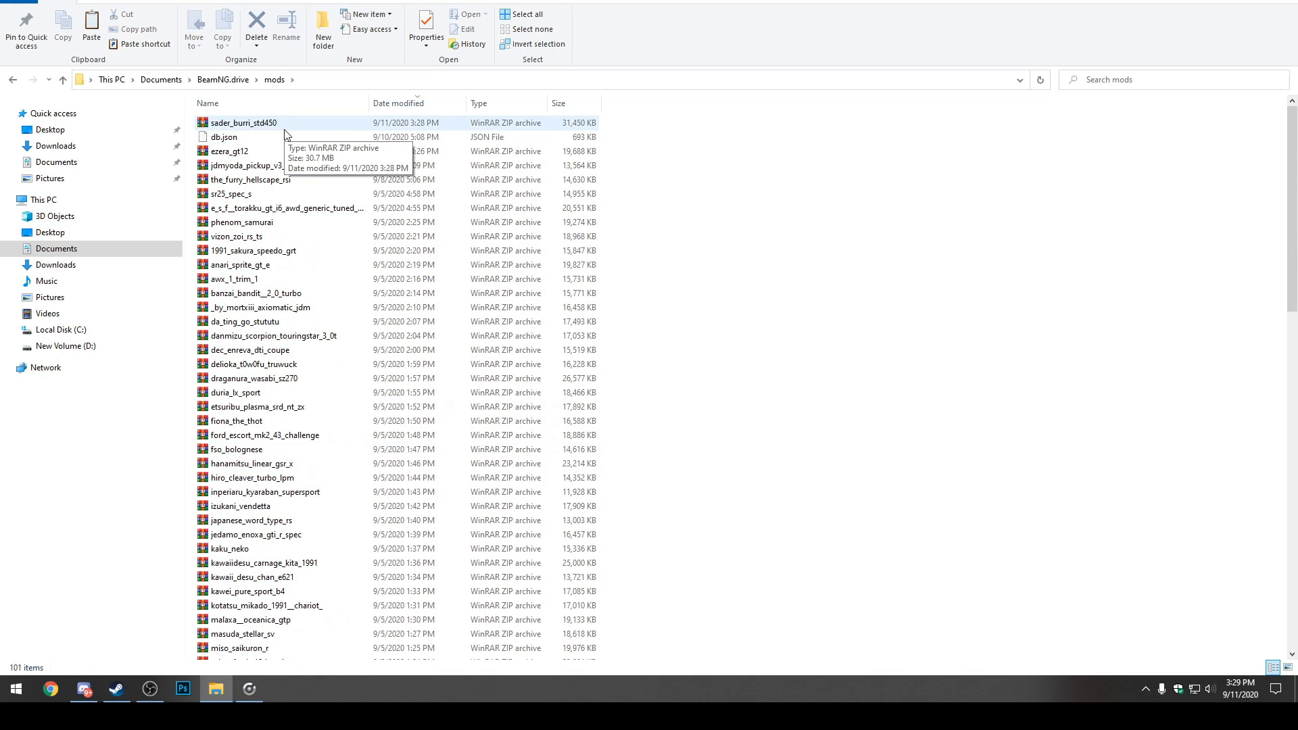
{"action": "mouse_move", "coordinate": [246, 672]}
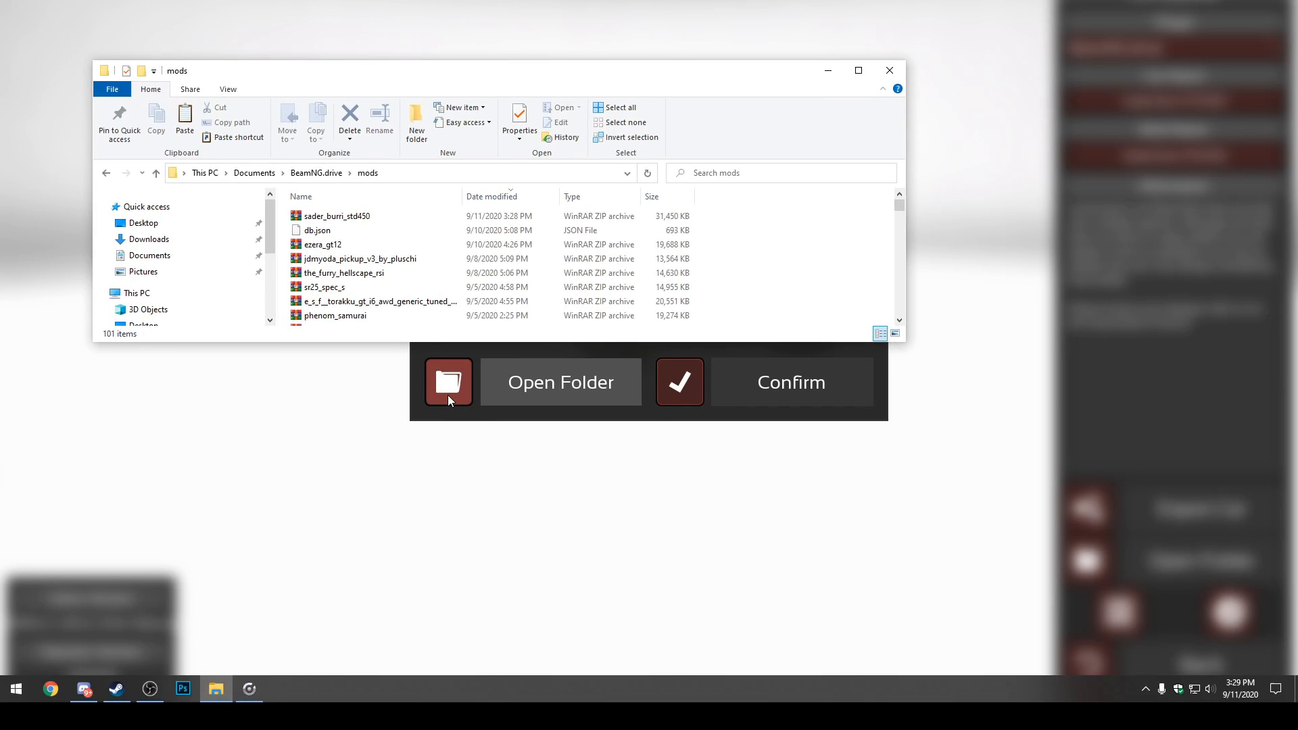
{"action": "left_click", "coordinate": [858, 71]}
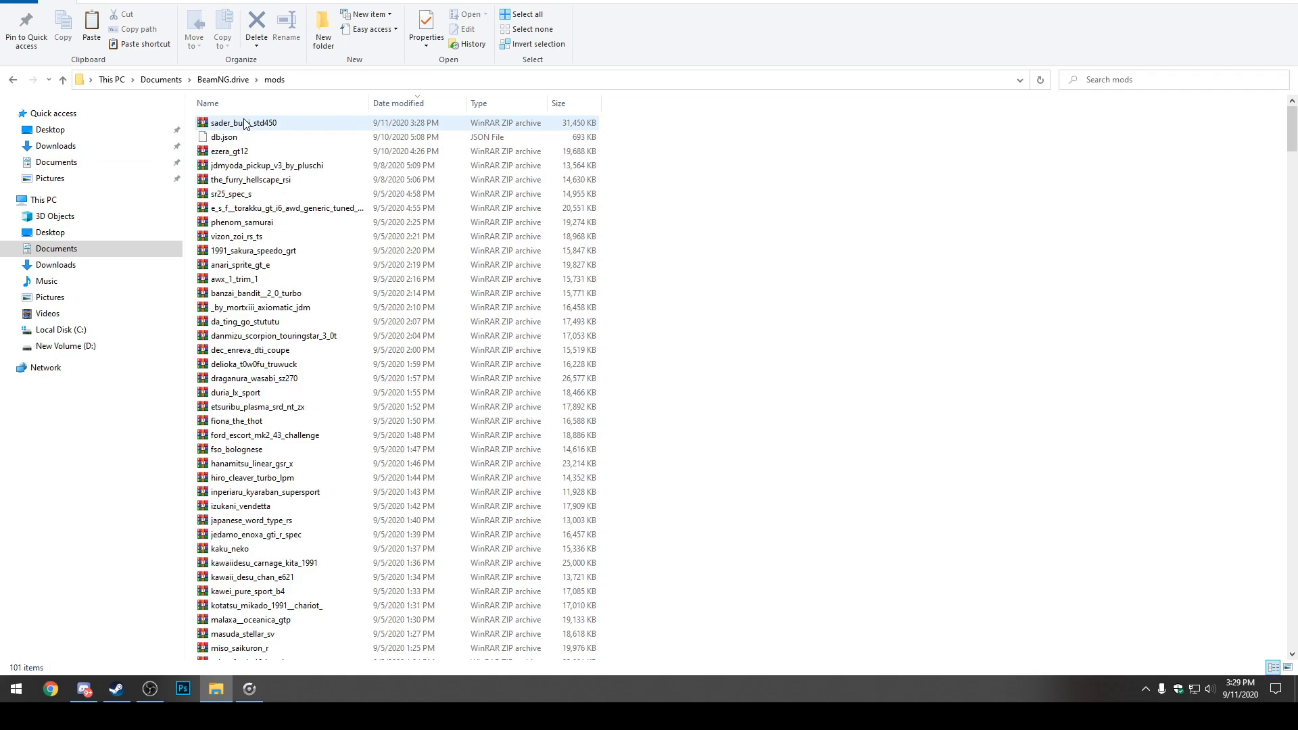
{"action": "mouse_move", "coordinate": [249, 123]}
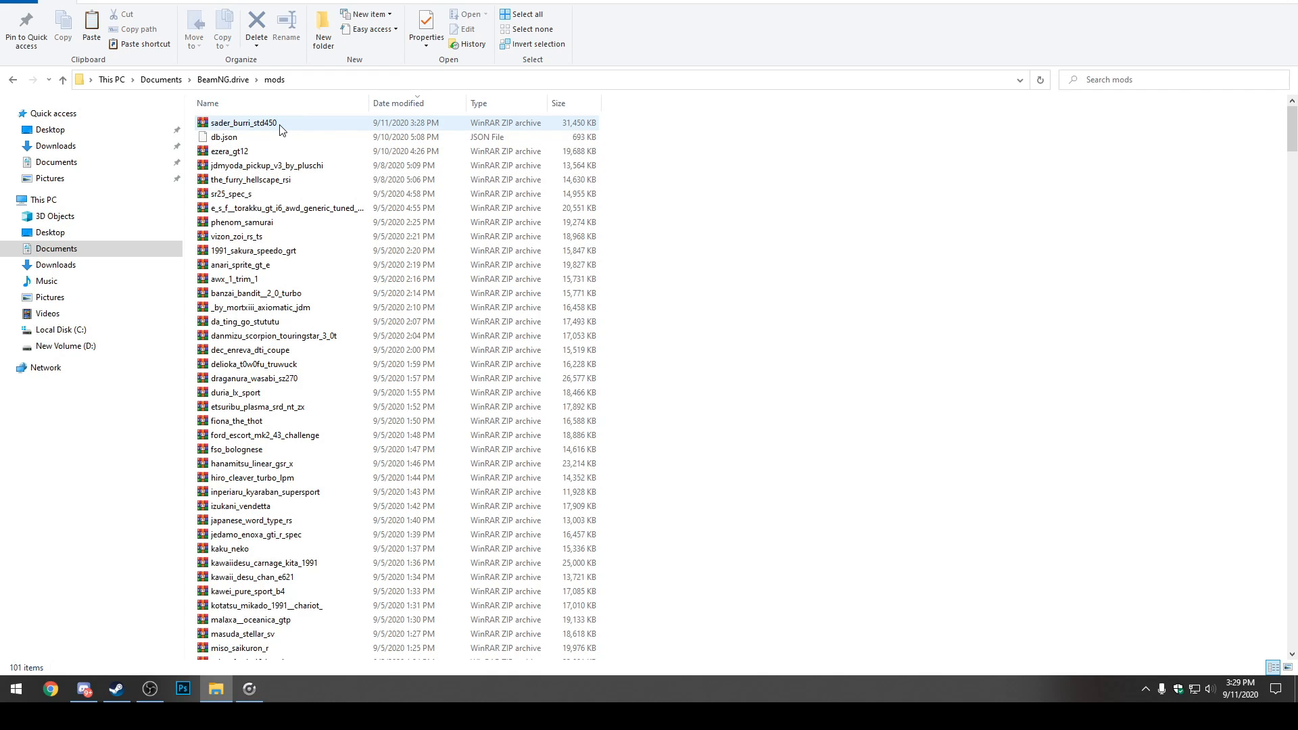
Open sader_burri_std450.zip, dismiss the trial notice, and browse into vehicles\sader_burri_std450.
{"action": "double_click", "coordinate": [236, 123]}
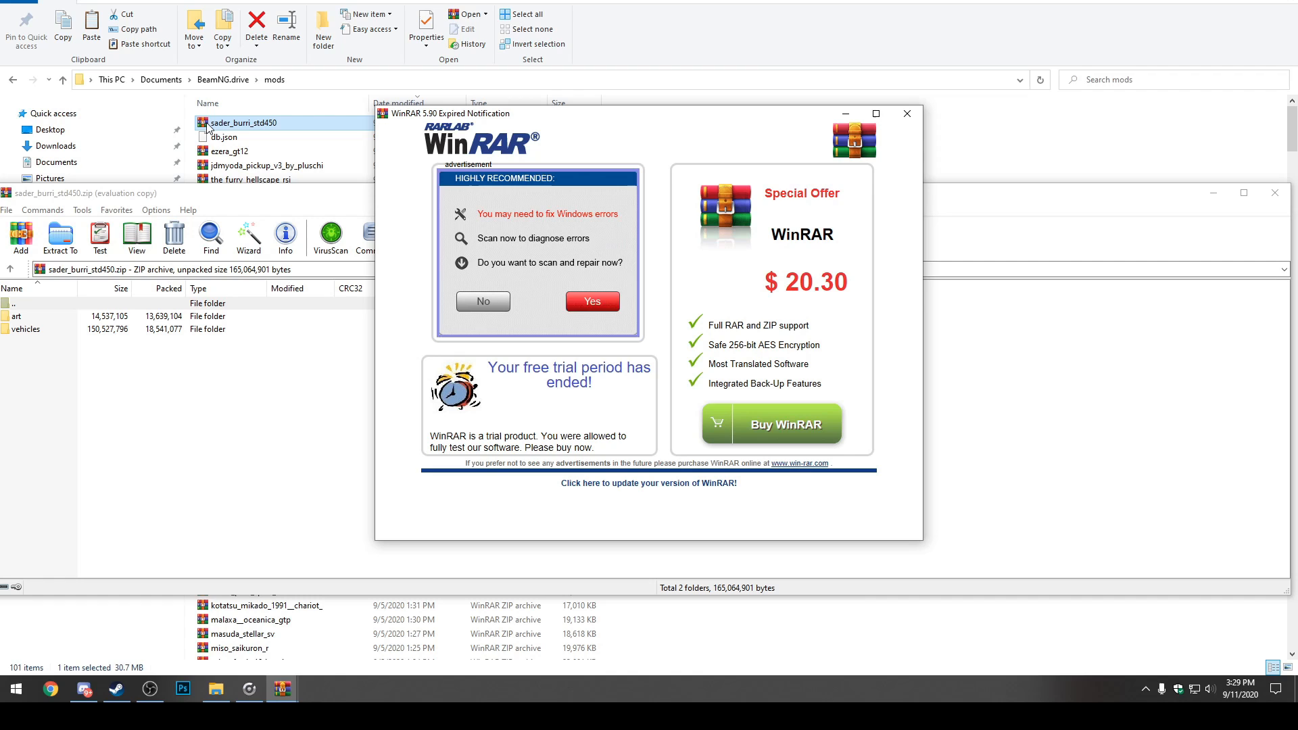
{"action": "mouse_move", "coordinate": [908, 114]}
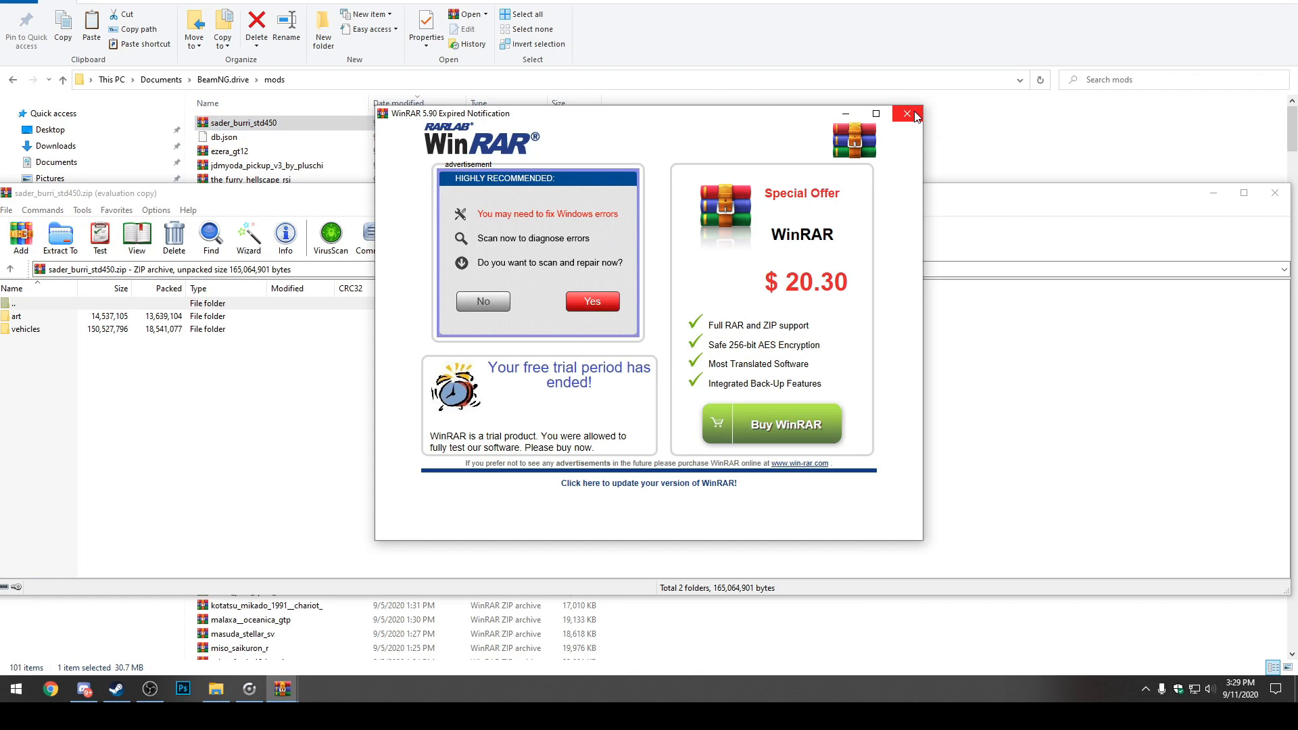
{"action": "left_click", "coordinate": [906, 113]}
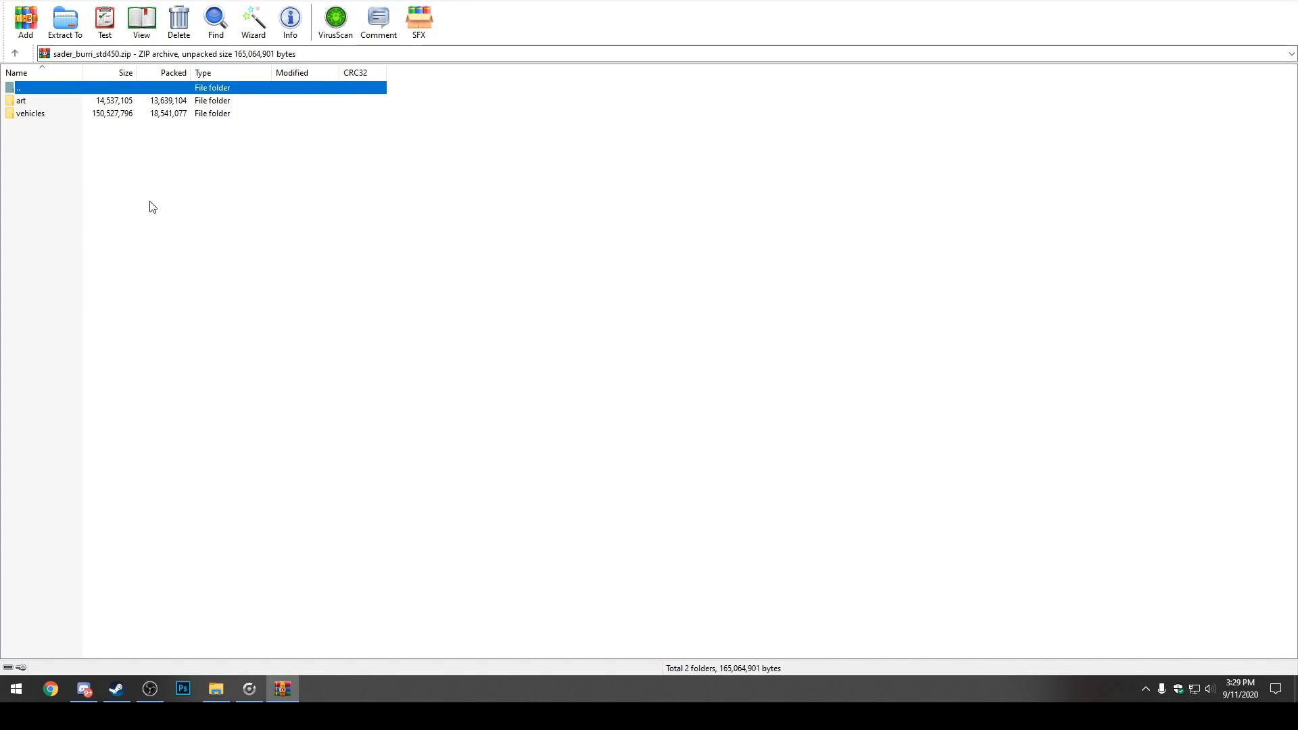
{"action": "mouse_move", "coordinate": [46, 121]}
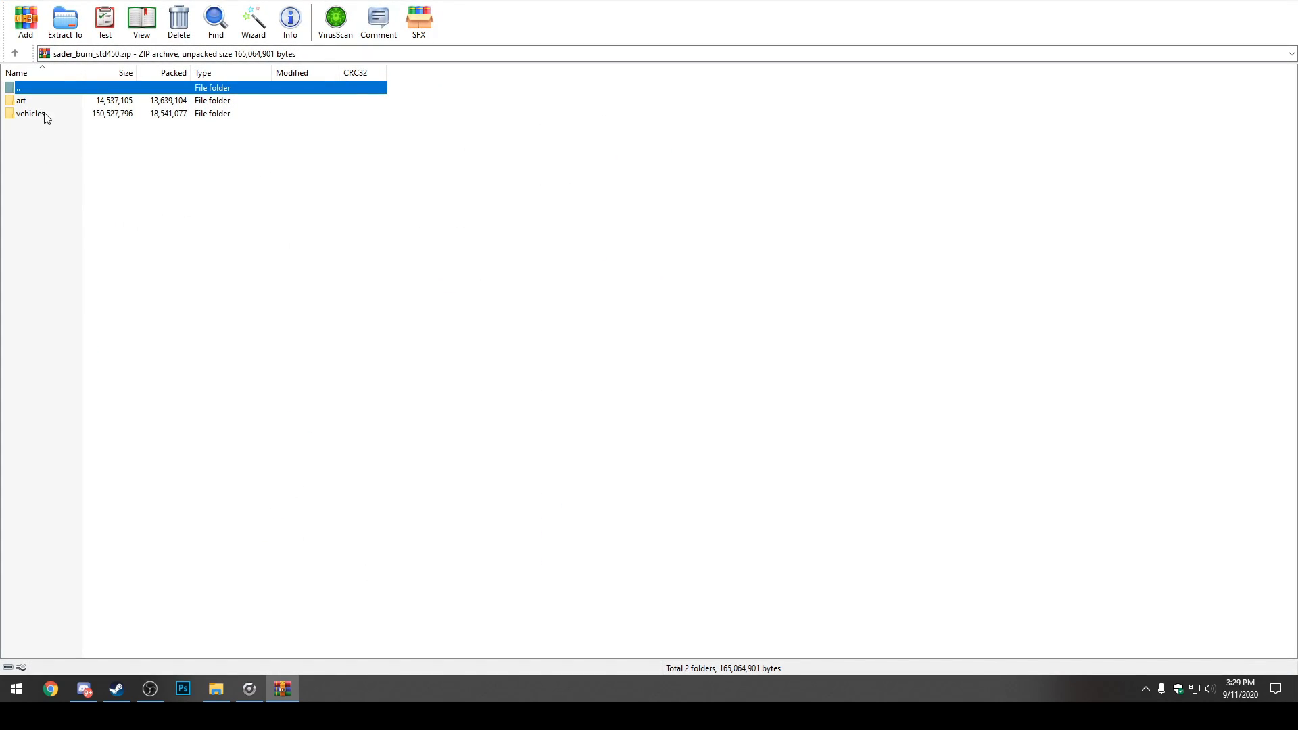
{"action": "double_click", "coordinate": [26, 113]}
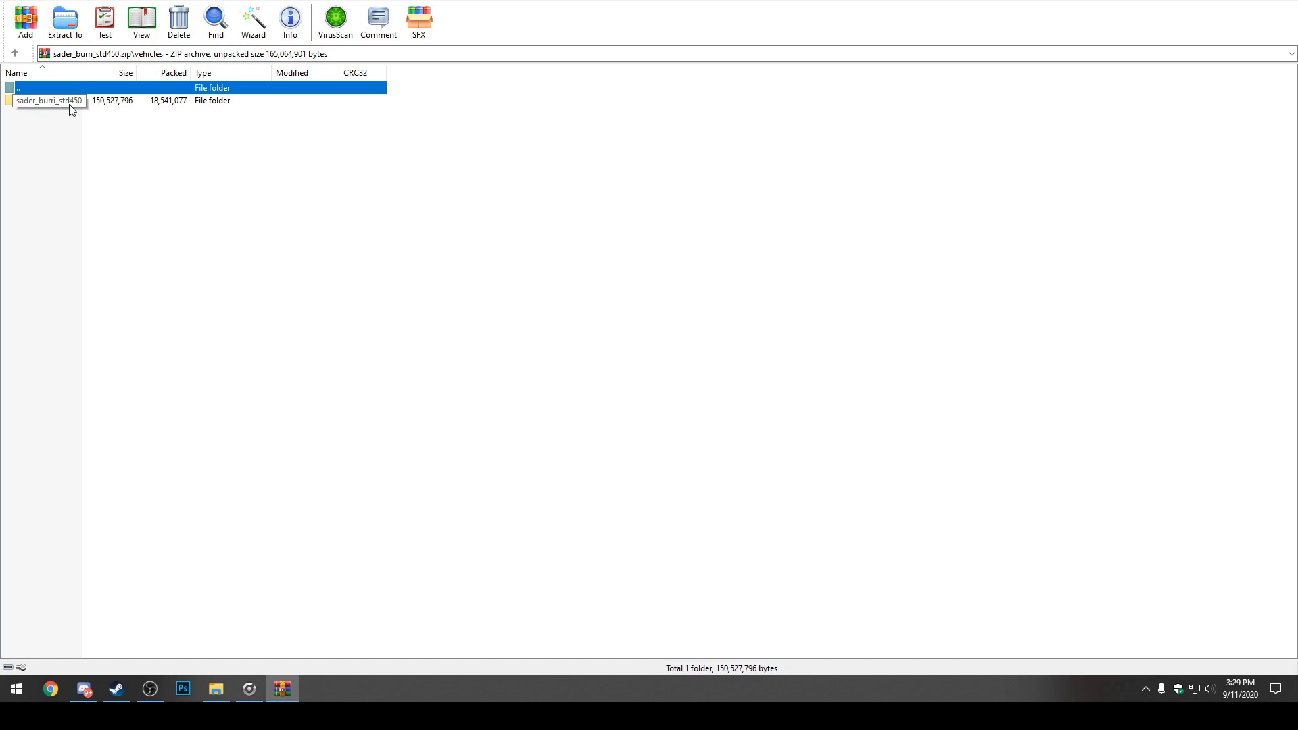
{"action": "mouse_move", "coordinate": [62, 131]}
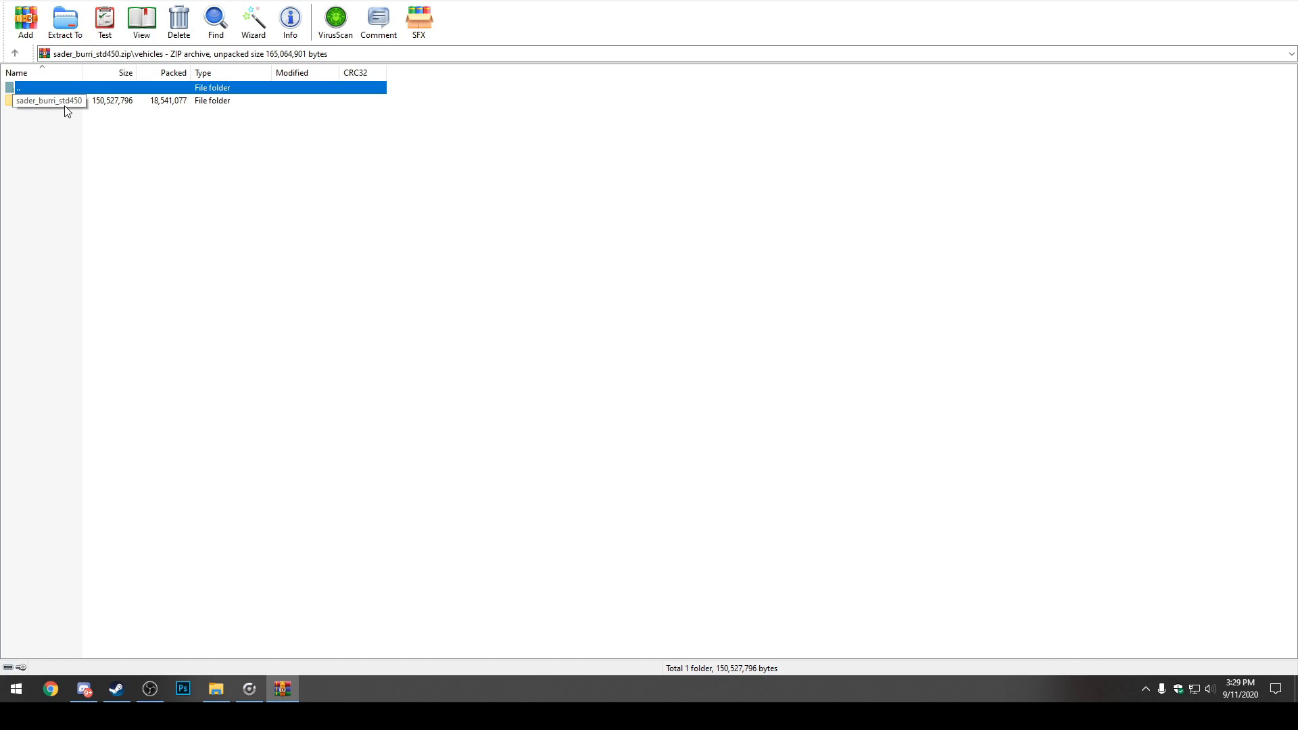
{"action": "double_click", "coordinate": [47, 100]}
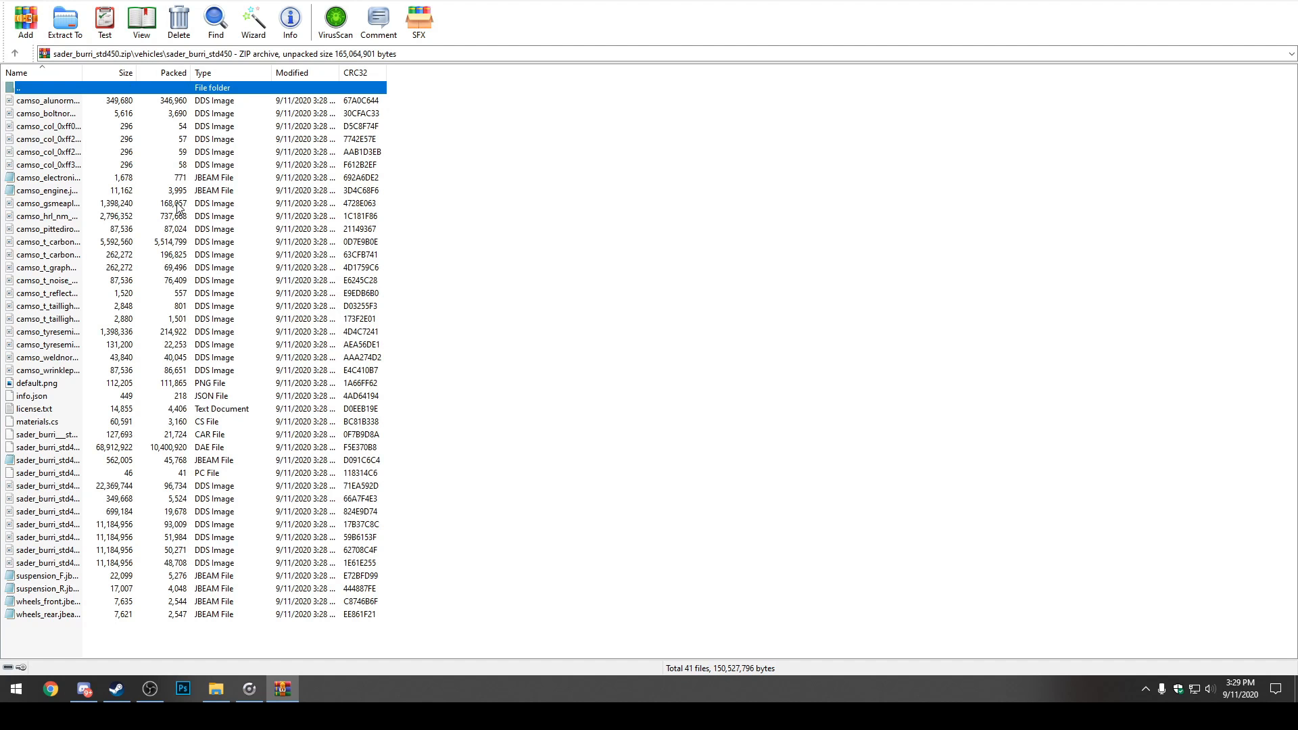
{"action": "mouse_move", "coordinate": [154, 243]}
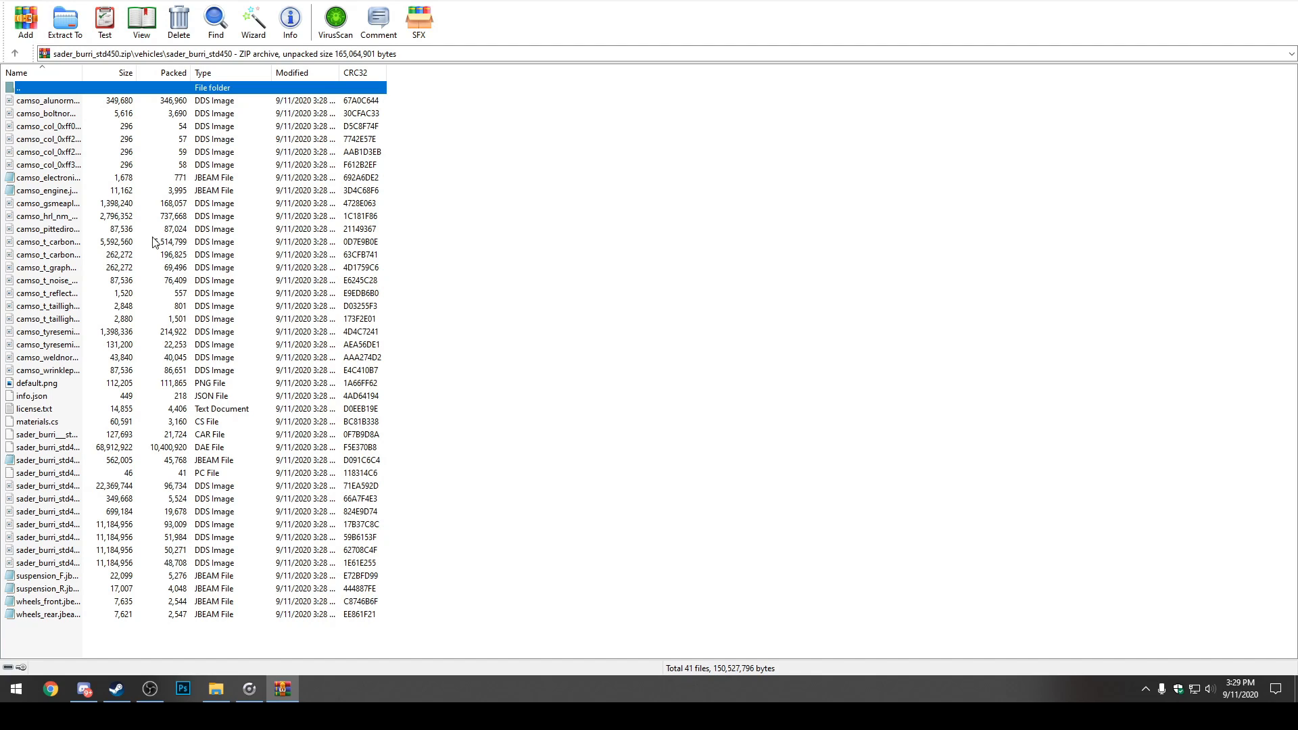
{"action": "mouse_move", "coordinate": [36, 205]}
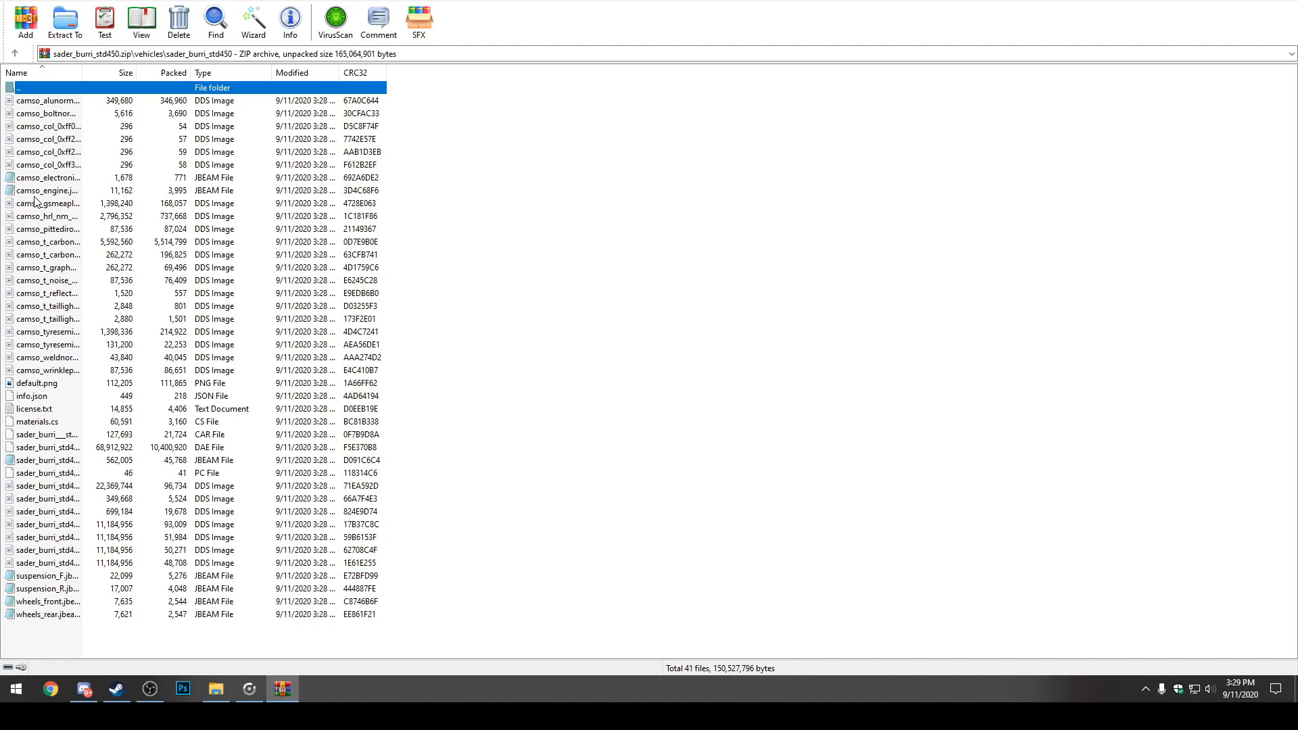
{"action": "mouse_move", "coordinate": [15, 196]}
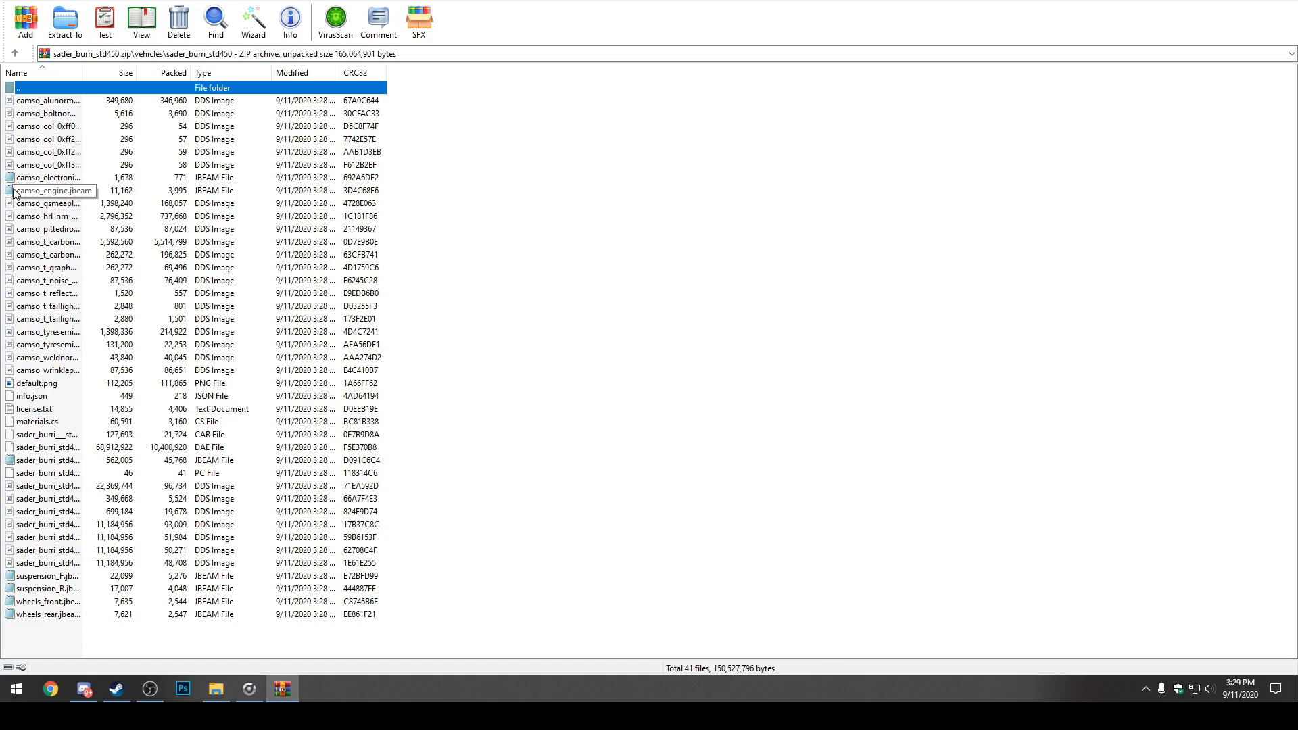
{"action": "mouse_move", "coordinate": [11, 207]}
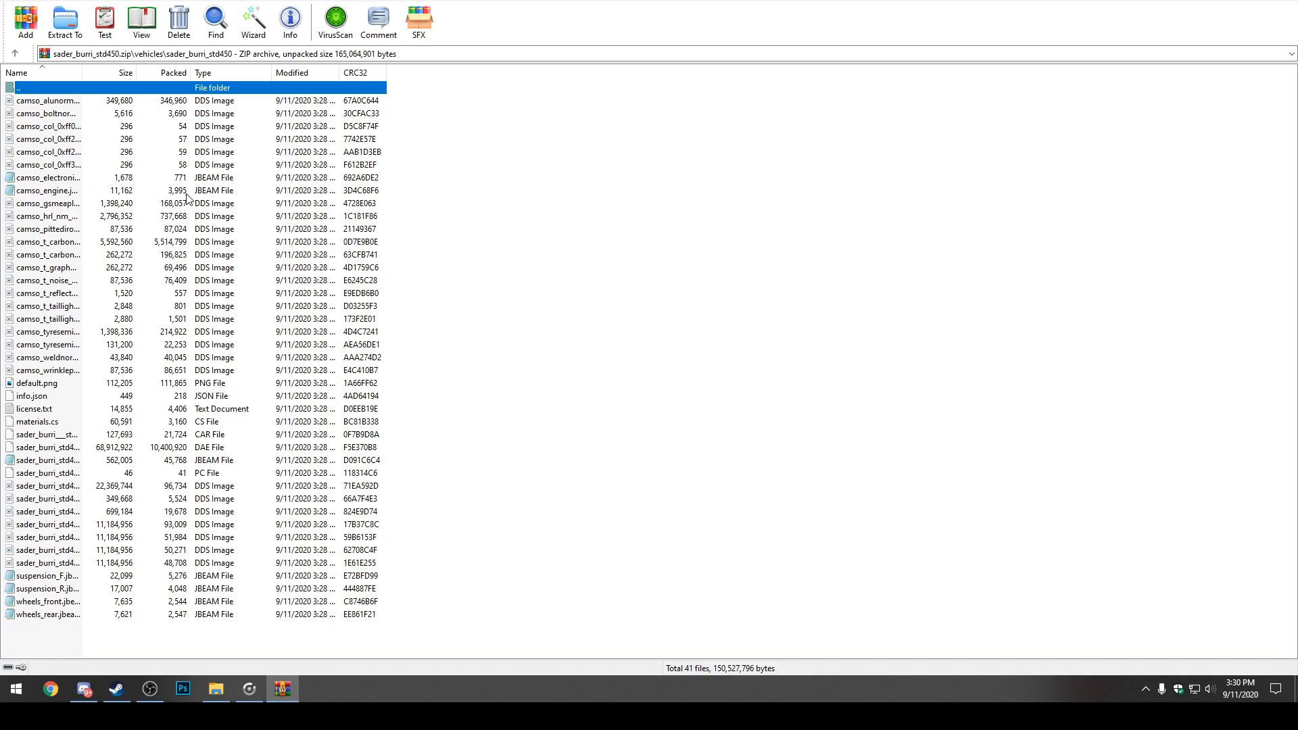
{"action": "mouse_move", "coordinate": [40, 196]}
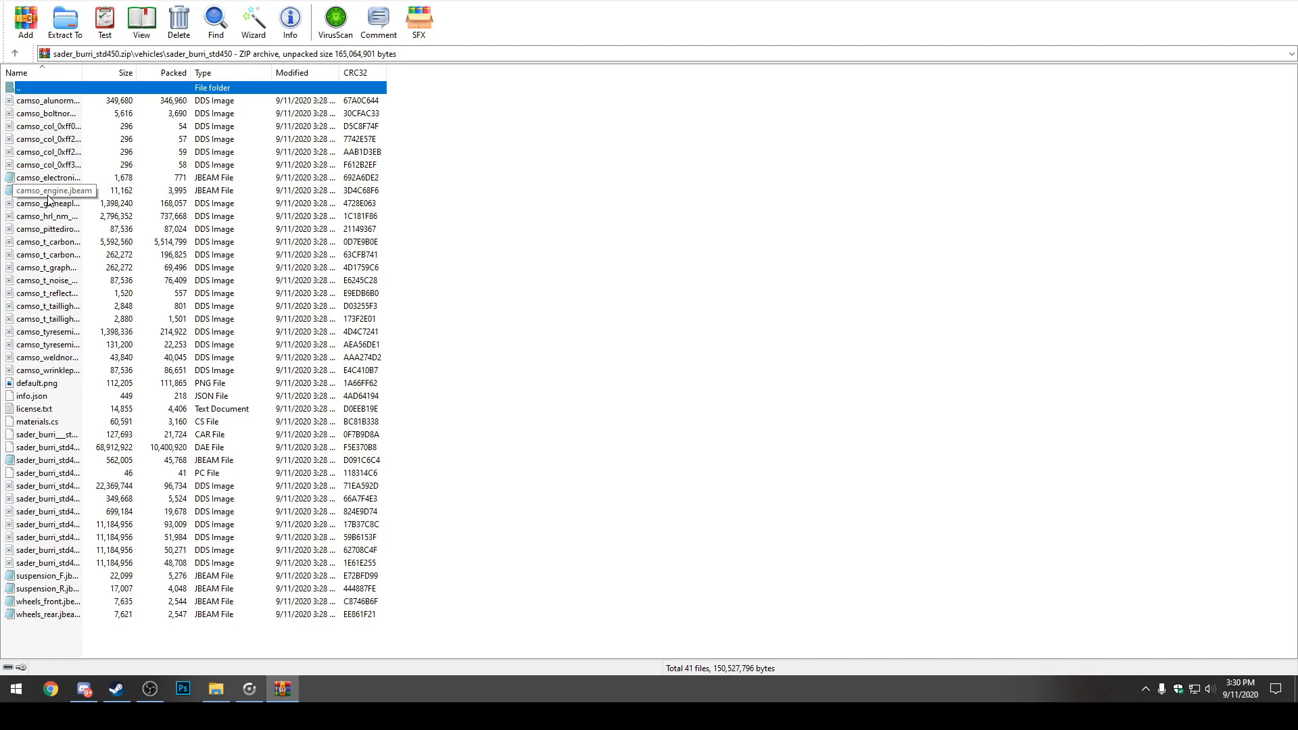
Open camso_engine.jbeam maximized and select the 500 RPM torque value.
{"action": "double_click", "coordinate": [45, 190]}
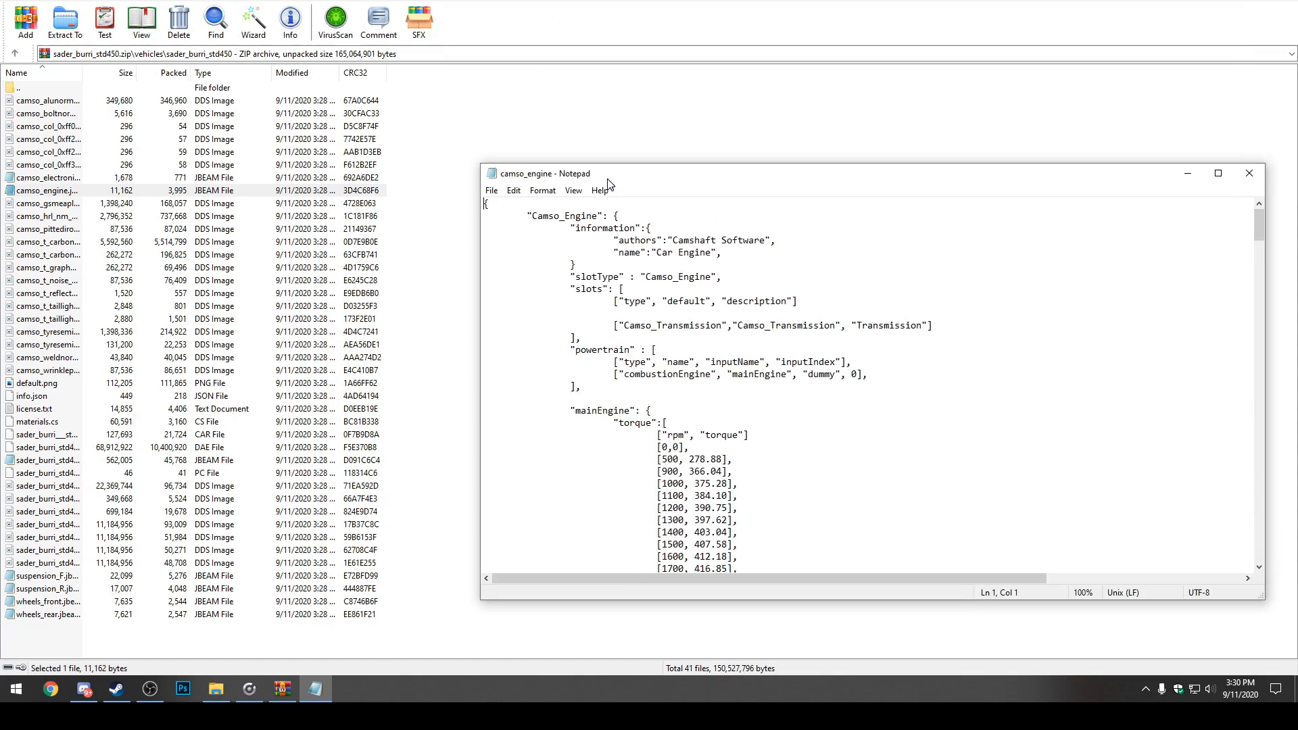
{"action": "left_click", "coordinate": [1218, 173]}
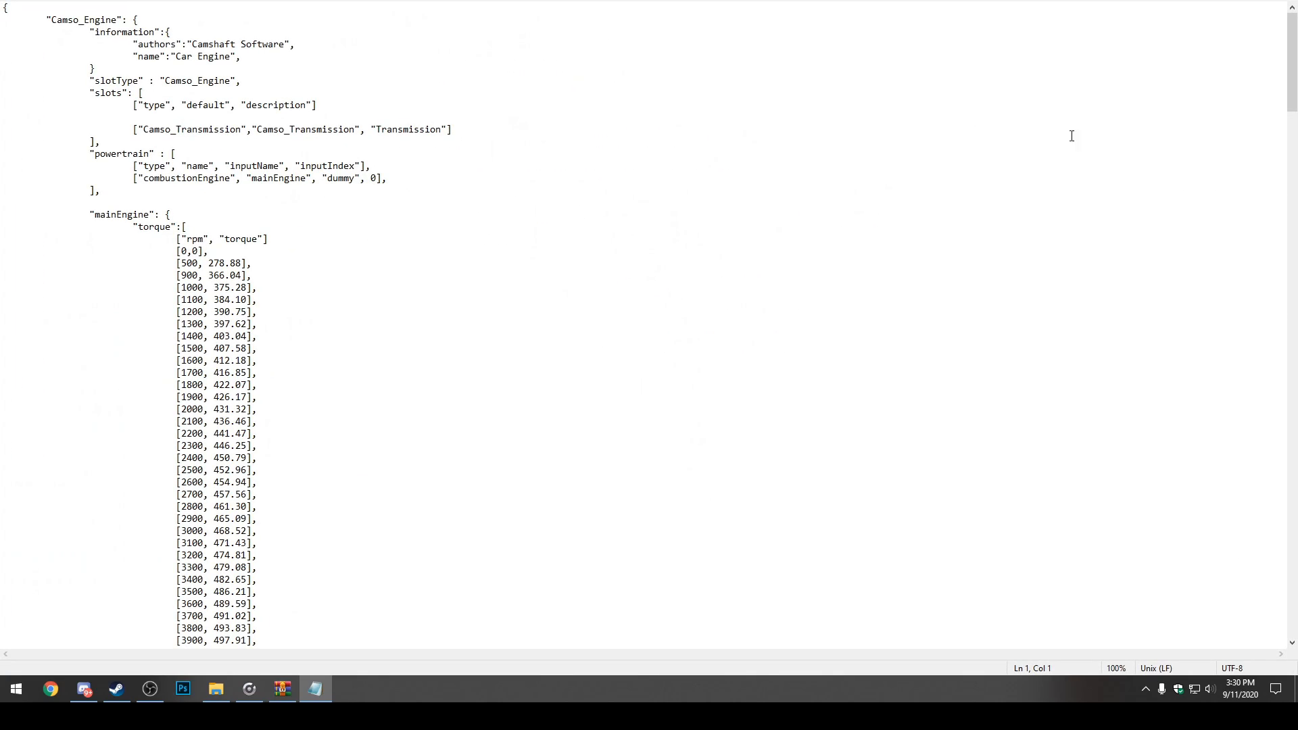
{"action": "mouse_move", "coordinate": [1273, 52]}
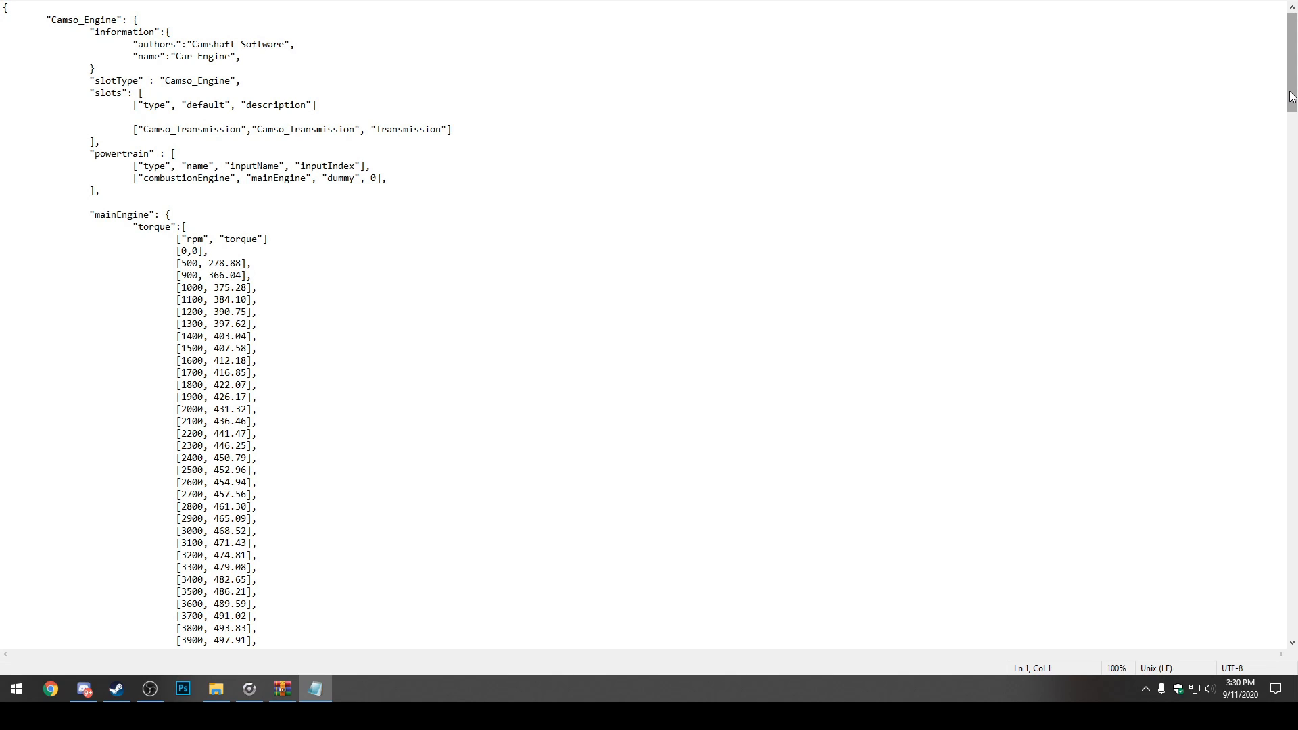
{"action": "scroll", "scroll_direction": "down", "scroll_amount": 3}
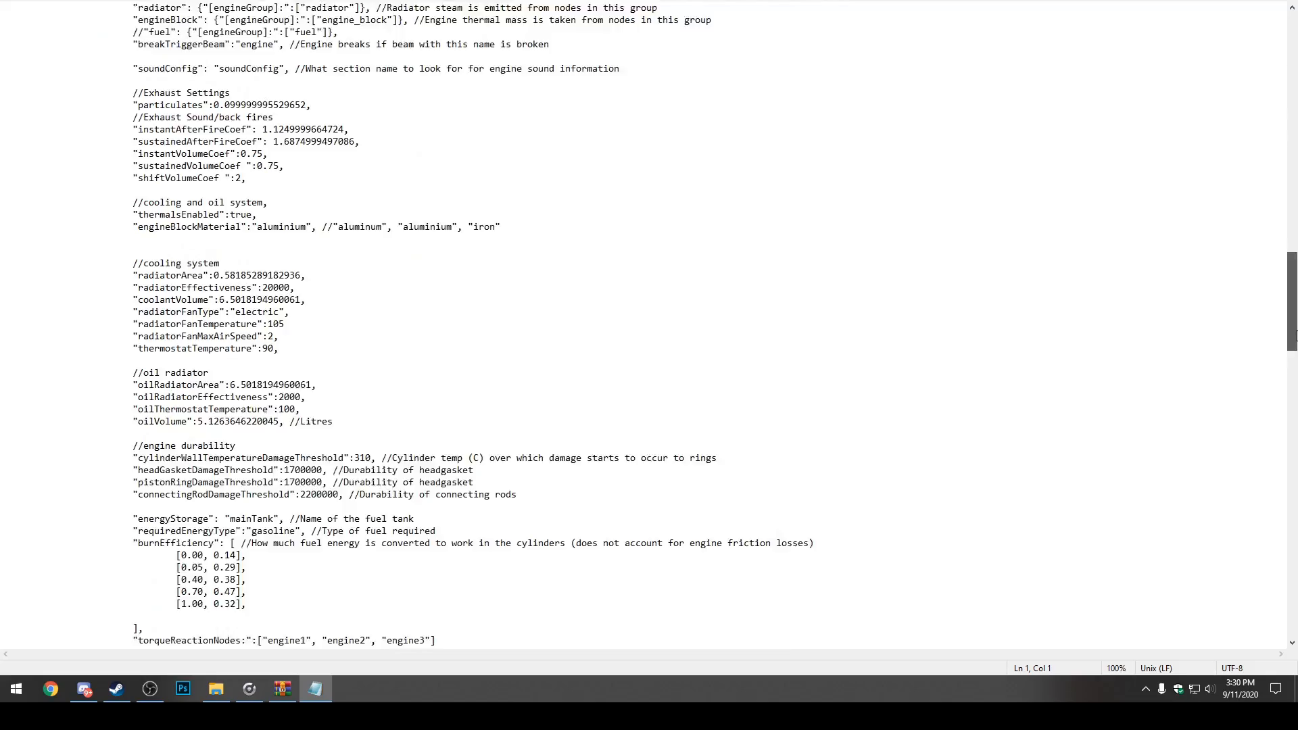
{"action": "scroll", "scroll_direction": "down", "scroll_amount": 3}
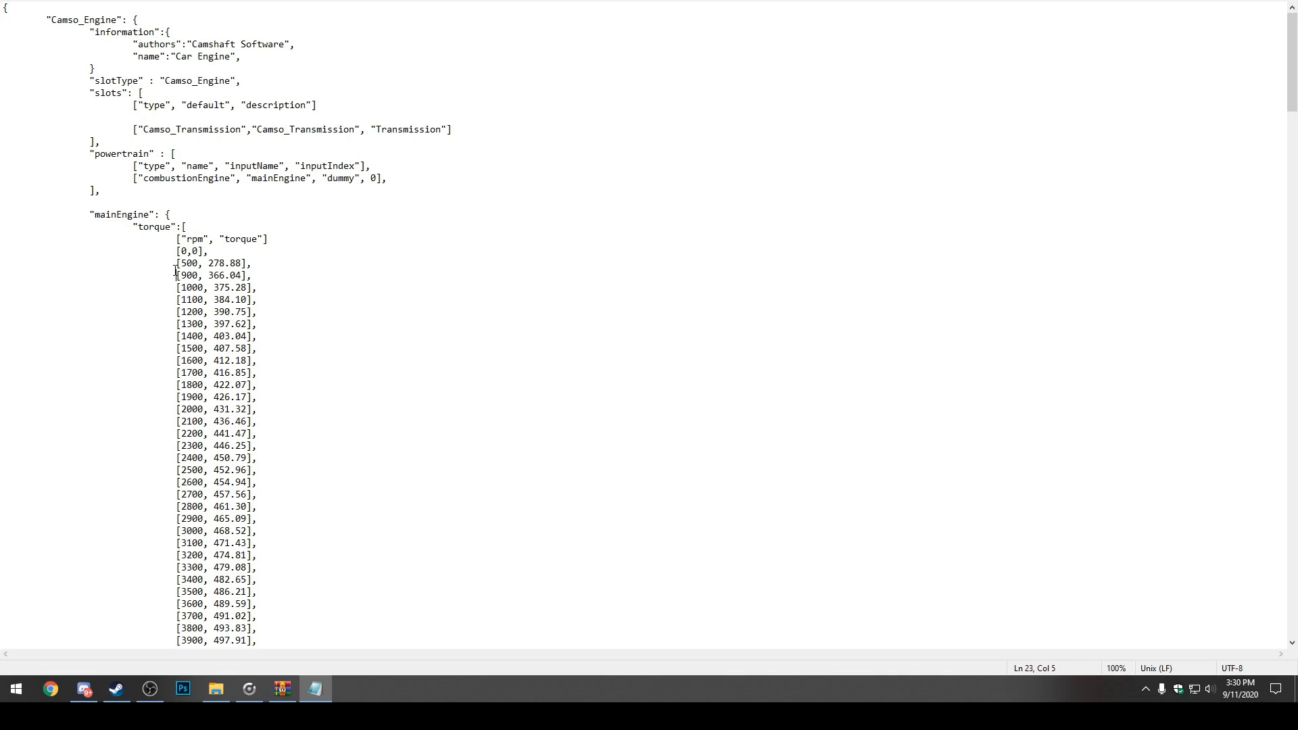
{"action": "left_click_drag", "start_coordinate": [174, 336], "coordinate": [259, 374]}
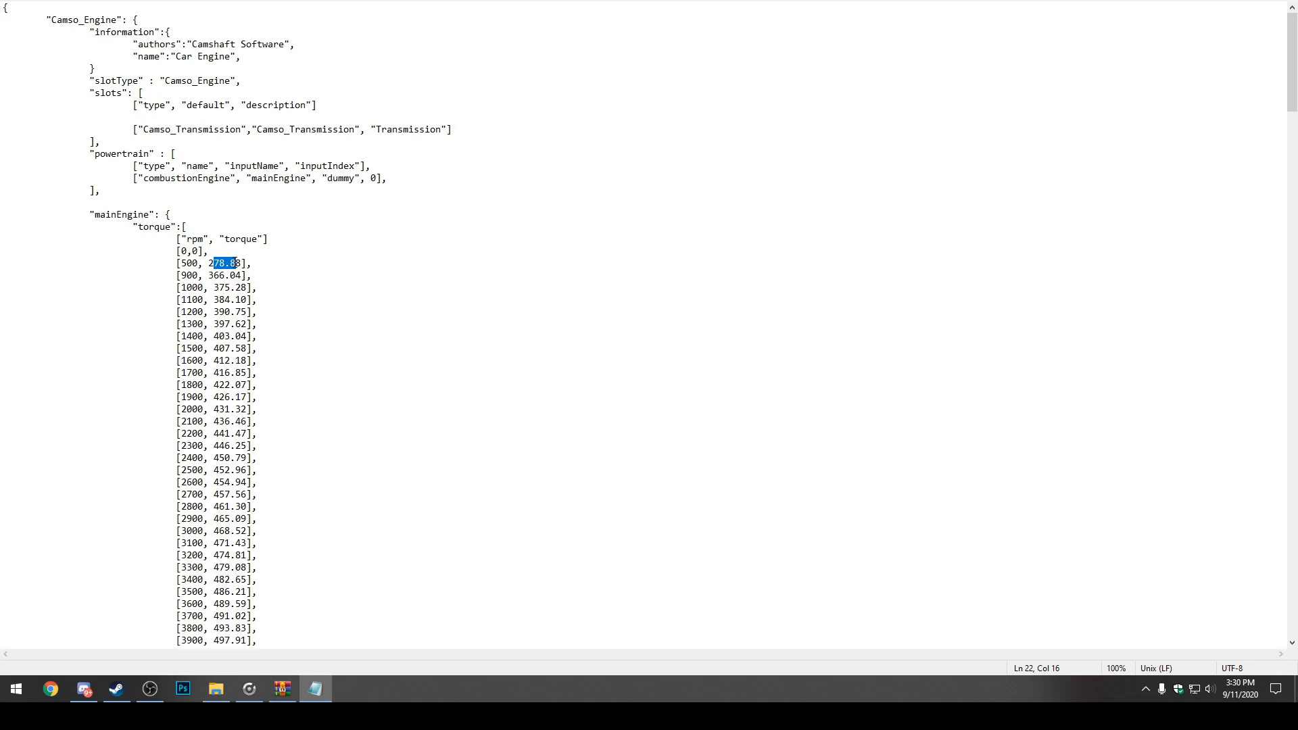
{"action": "mouse_move", "coordinate": [281, 312]}
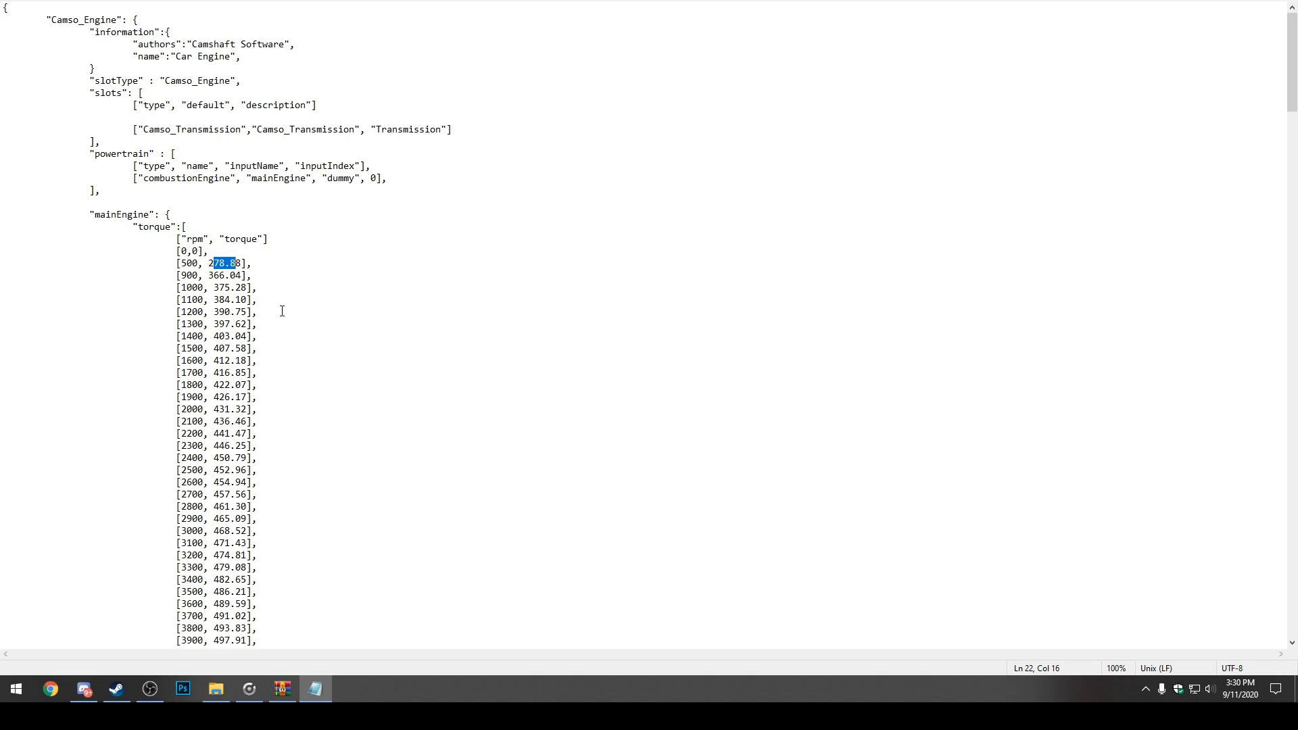
Scroll to the end of the torque table and select the 9700 RPM value.
{"action": "scroll", "scroll_direction": "down", "scroll_amount": 3}
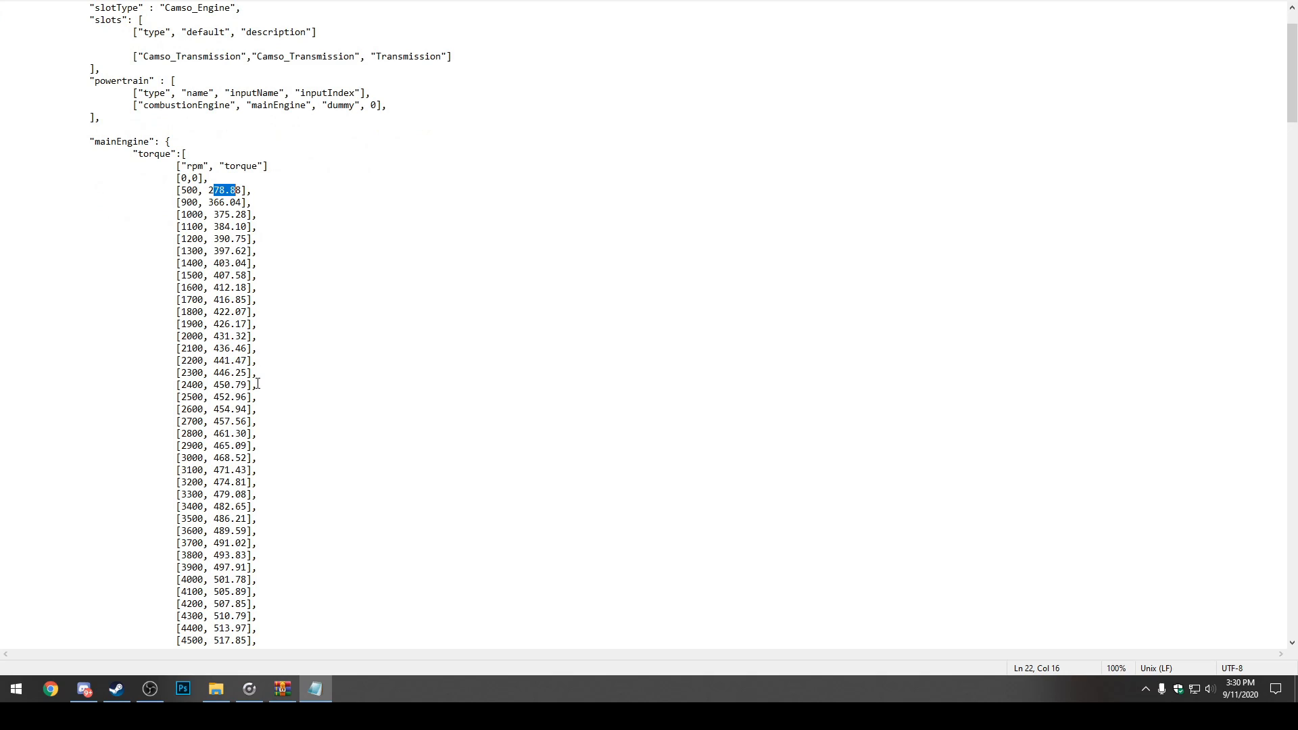
{"action": "scroll", "scroll_direction": "down", "scroll_amount": 3}
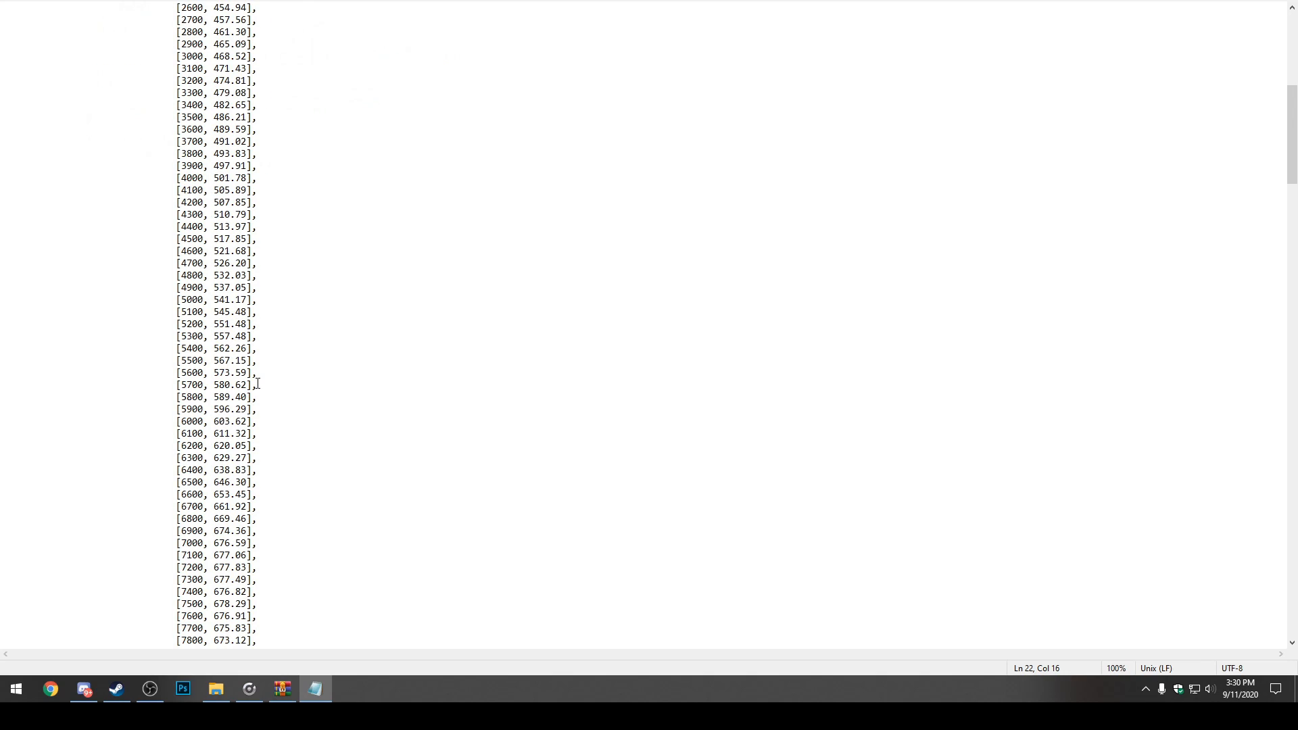
{"action": "scroll", "scroll_direction": "down", "scroll_amount": 3}
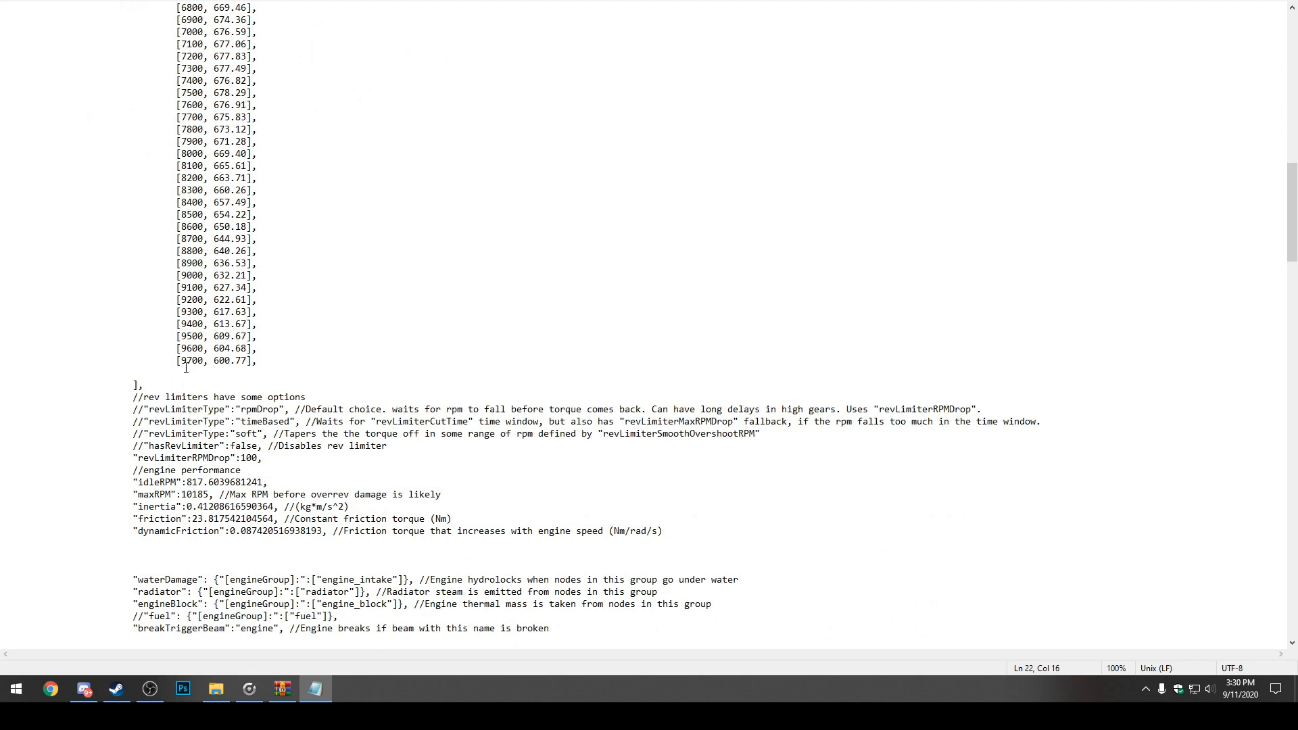
{"action": "double_click", "coordinate": [192, 360]}
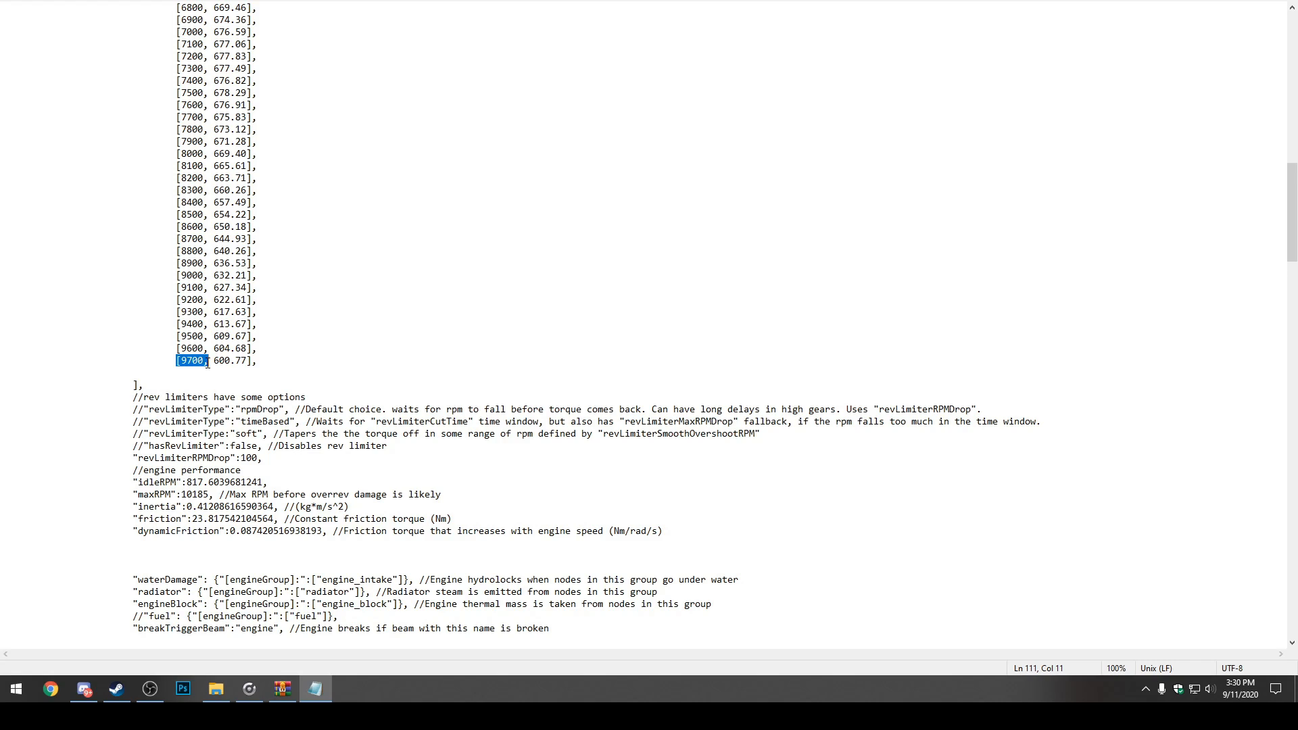
{"action": "double_click", "coordinate": [229, 359]}
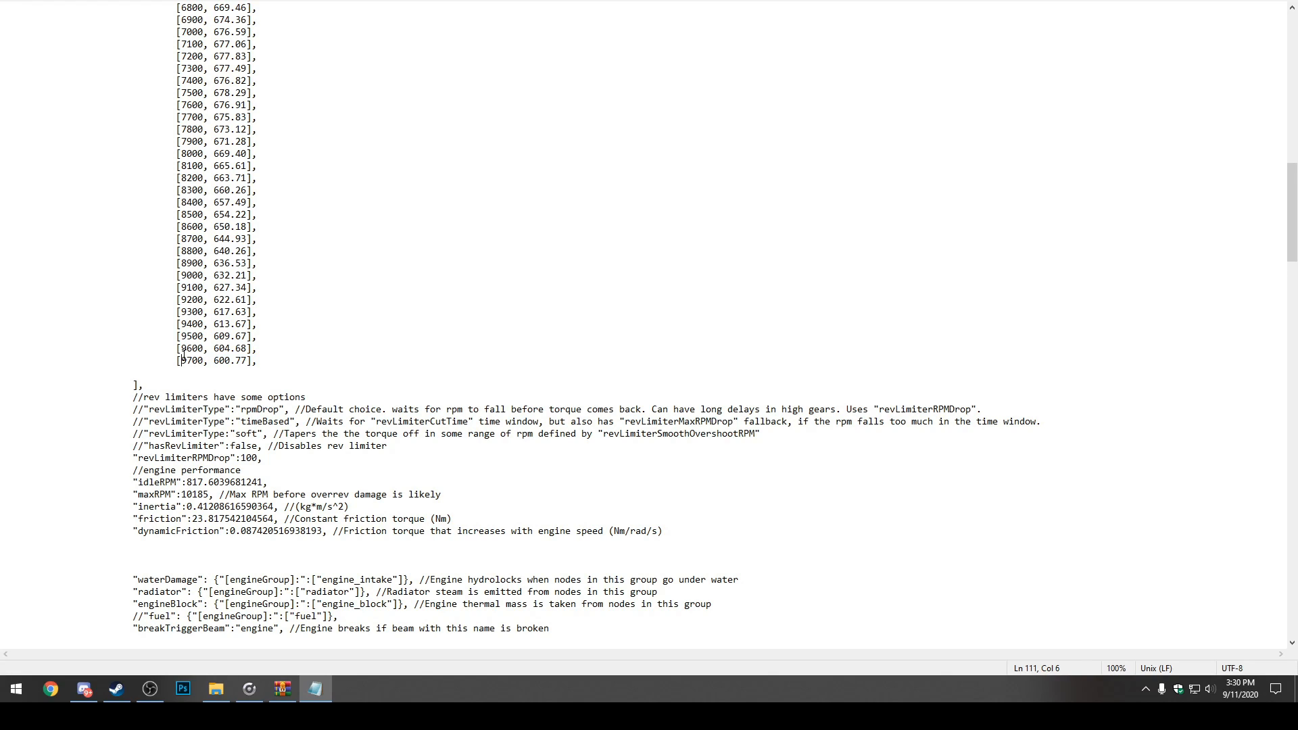
Add a copied [9700, 600.77] row and change its RPM to 15000.
{"action": "left_click_drag", "start_coordinate": [179, 359], "coordinate": [257, 360]}
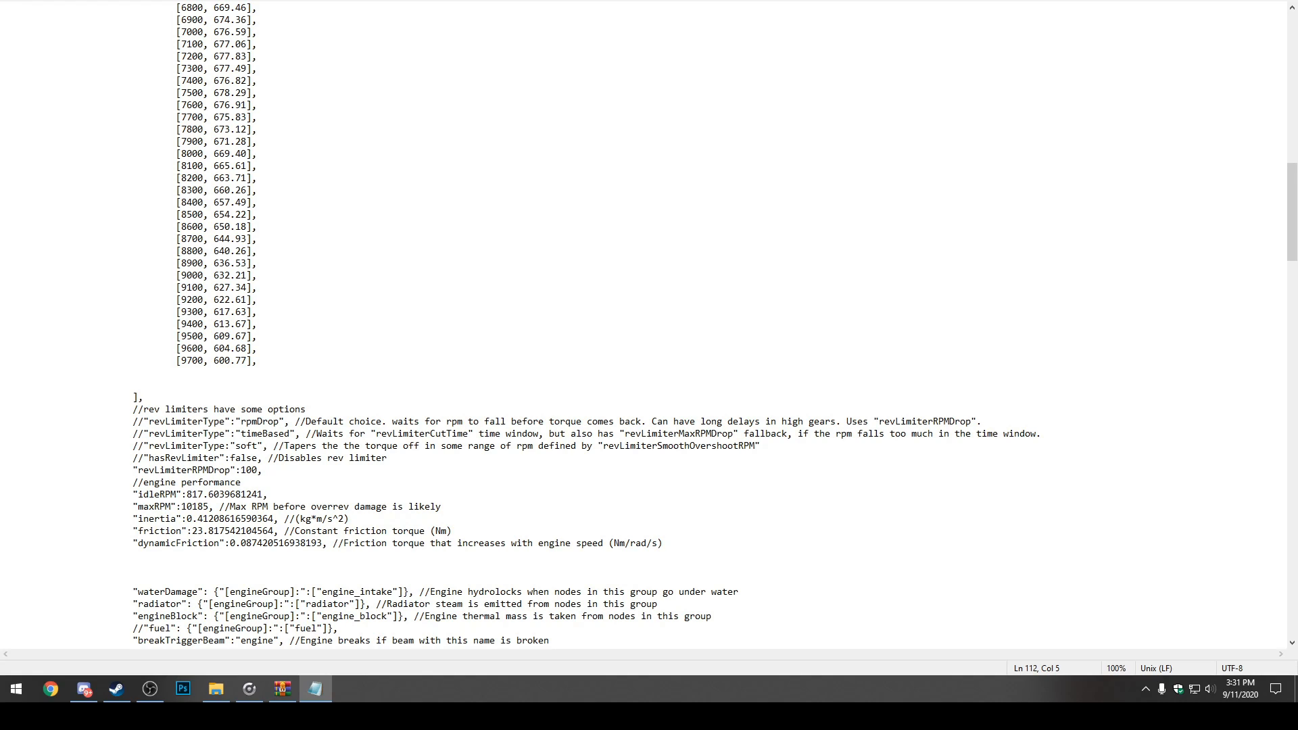
{"action": "type", "text": "[9700, 600.77],"}
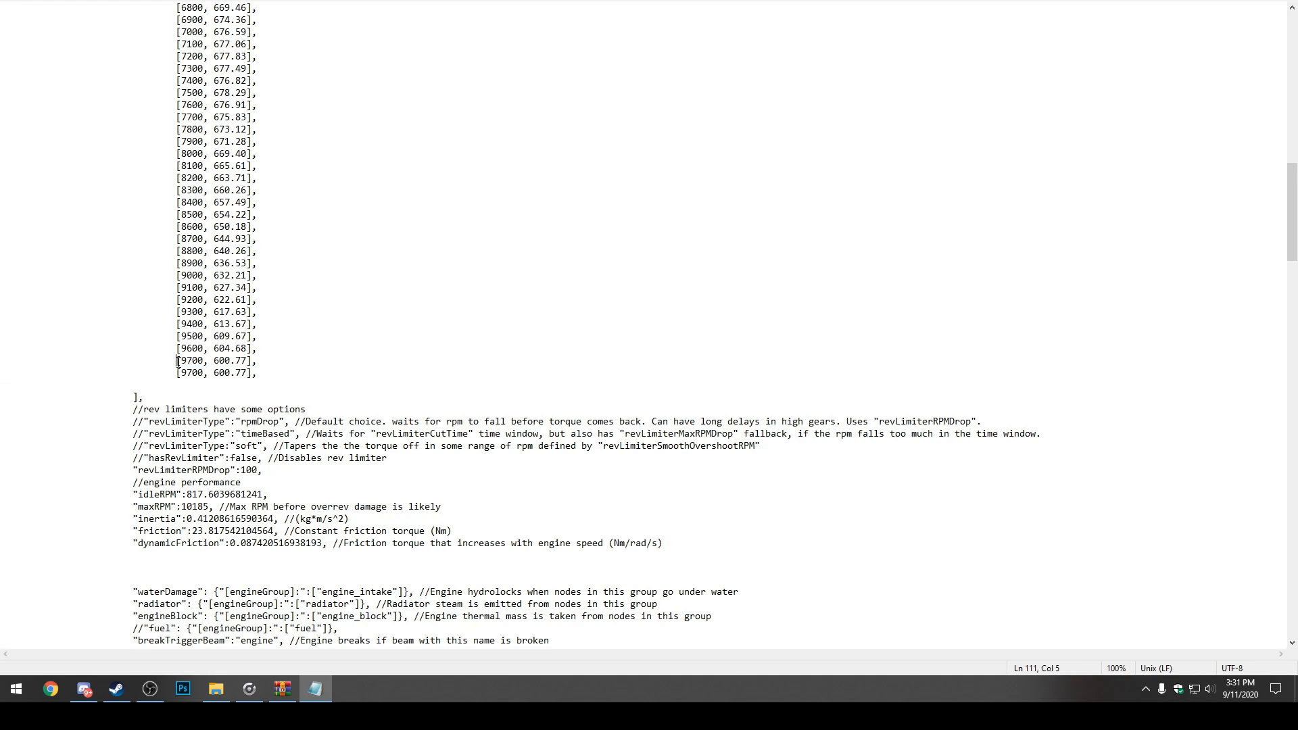
{"action": "left_click_drag", "start_coordinate": [176, 361], "coordinate": [257, 373]}
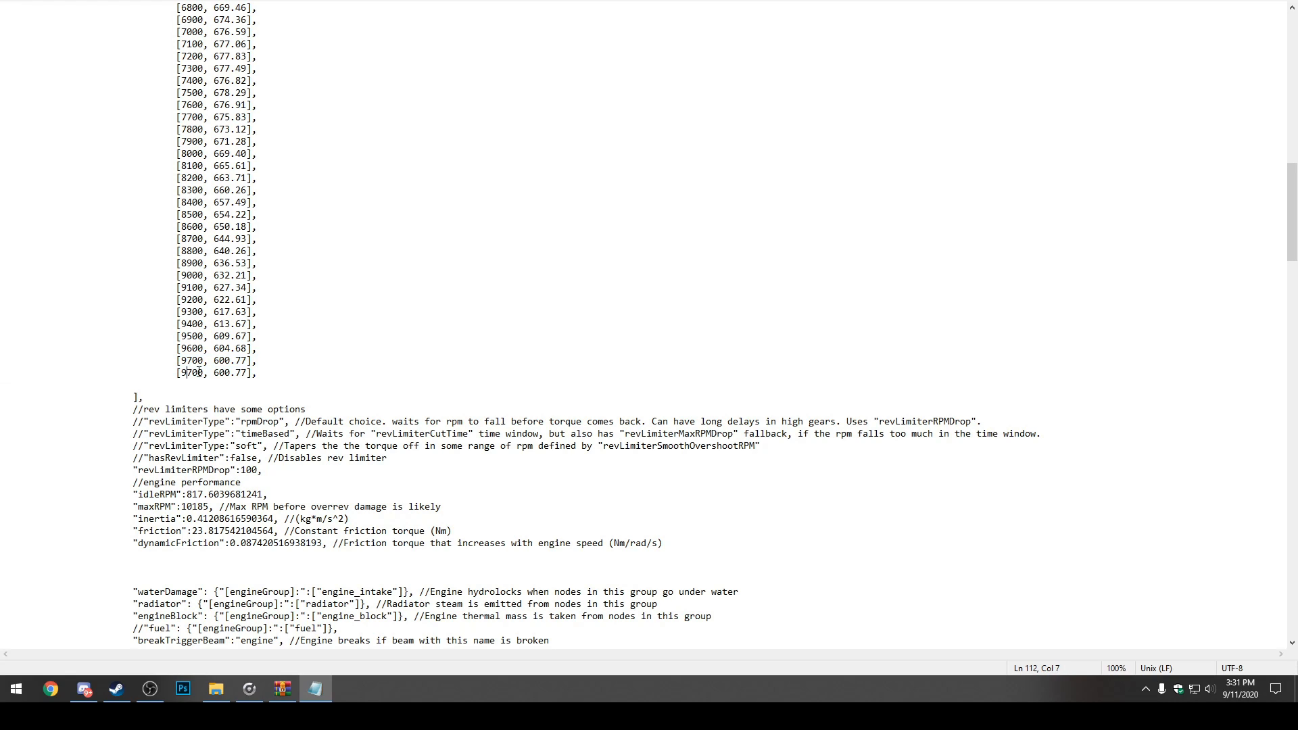
{"action": "key", "text": "Backspace"}
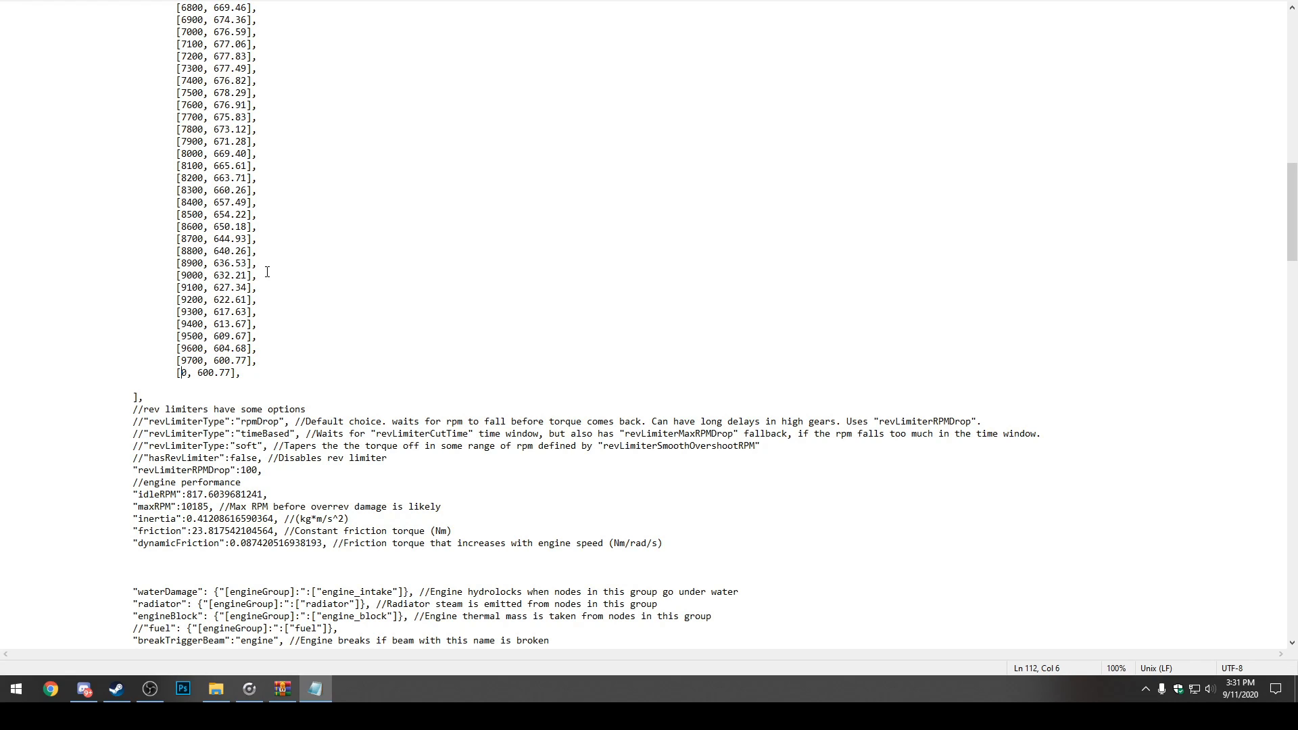
{"action": "type", "text": "15000"}
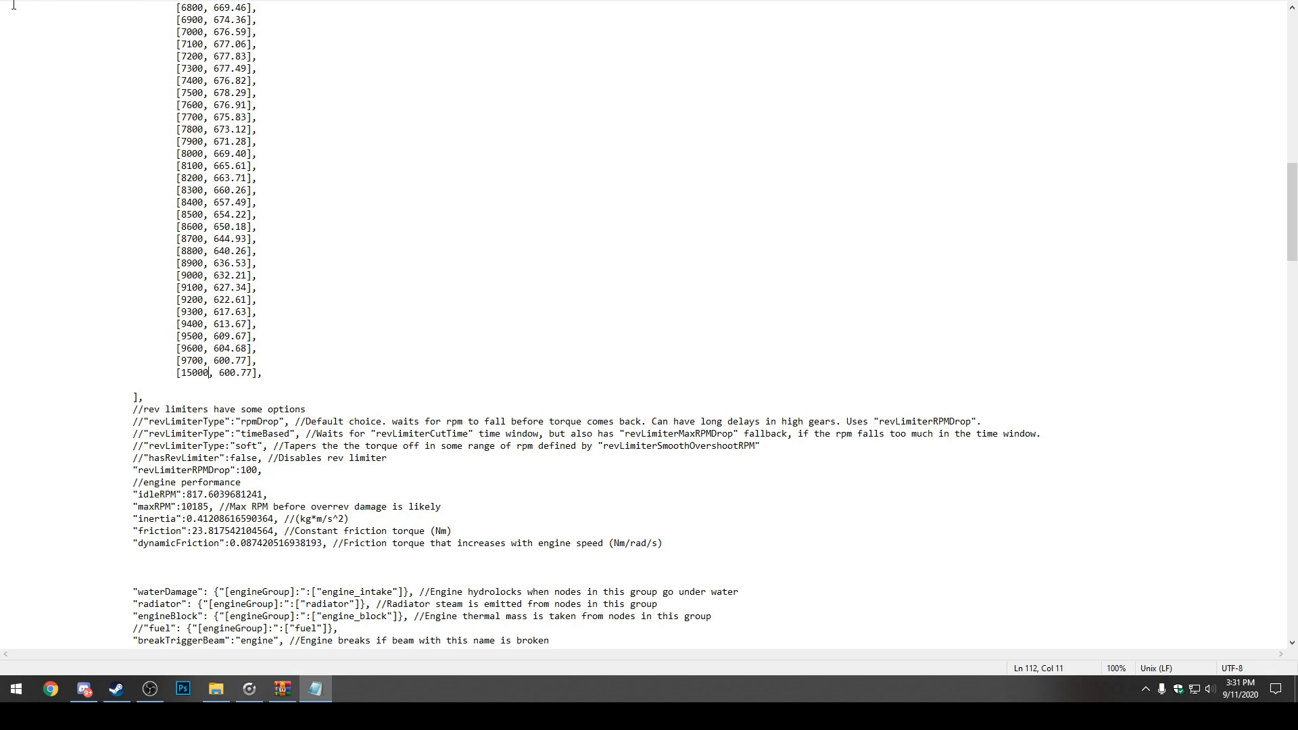
{"action": "mouse_move", "coordinate": [173, 387]}
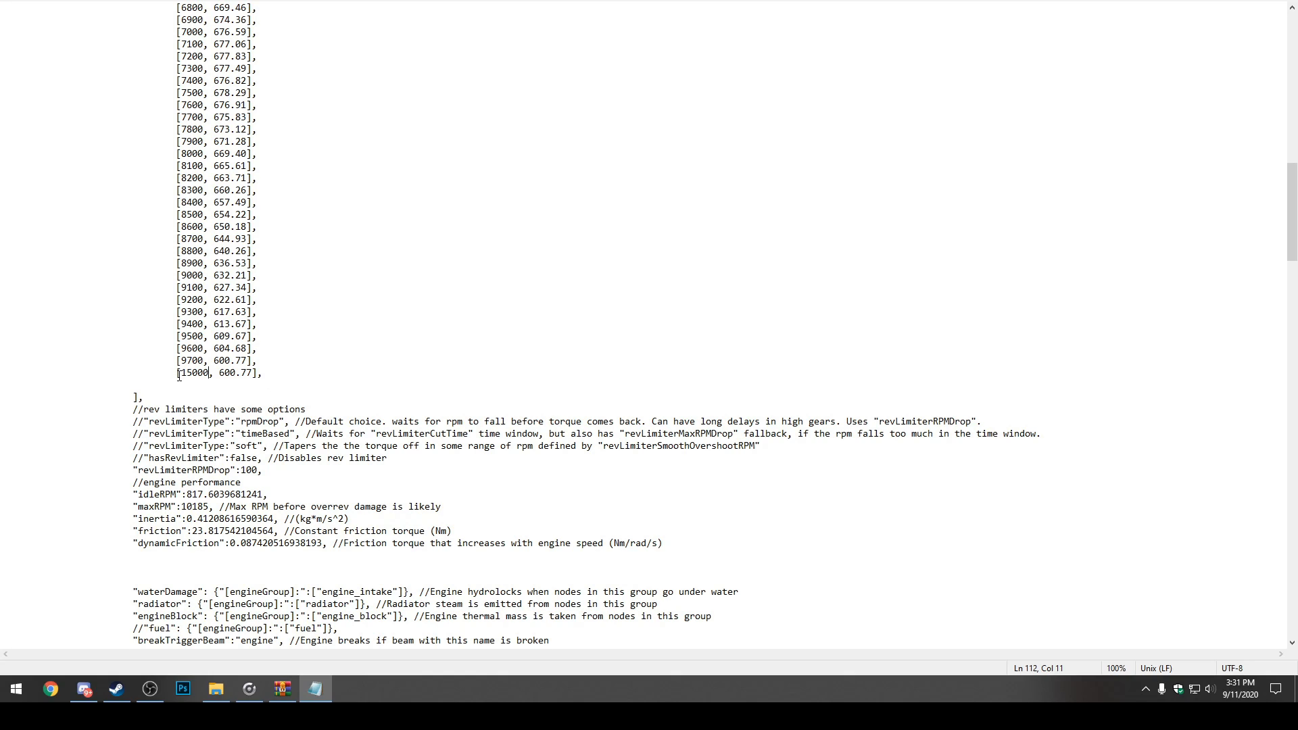
{"action": "mouse_move", "coordinate": [225, 385]}
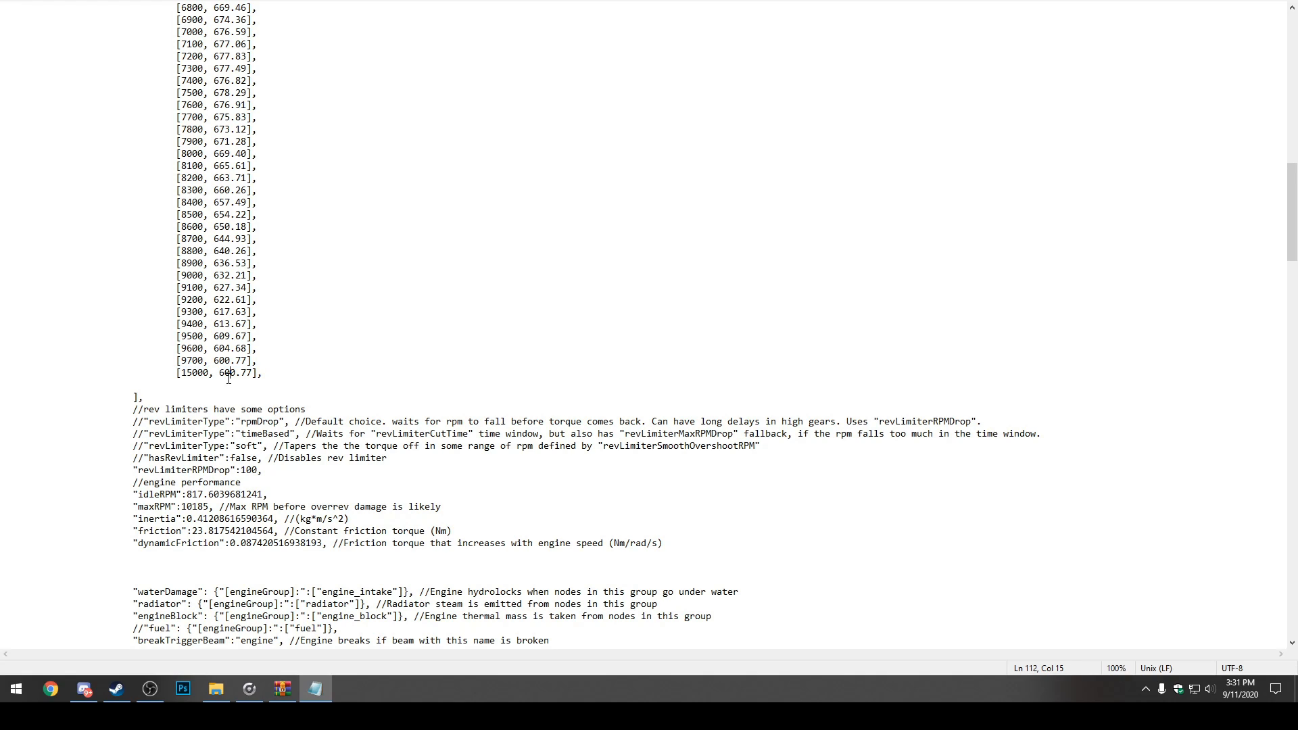
Set the 15000 RPM row's torque to 900.77 and maxRPM to 16000.
{"action": "double_click", "coordinate": [228, 374]}
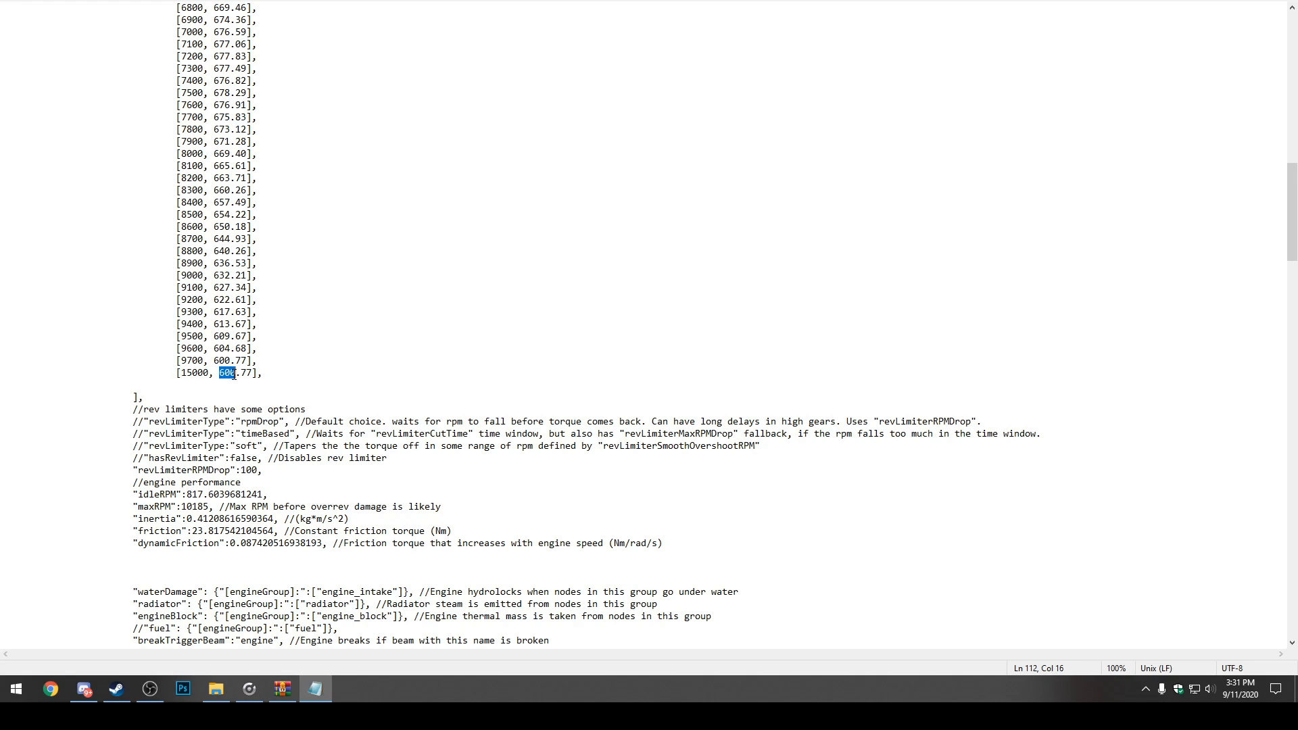
{"action": "type", "text": "70"}
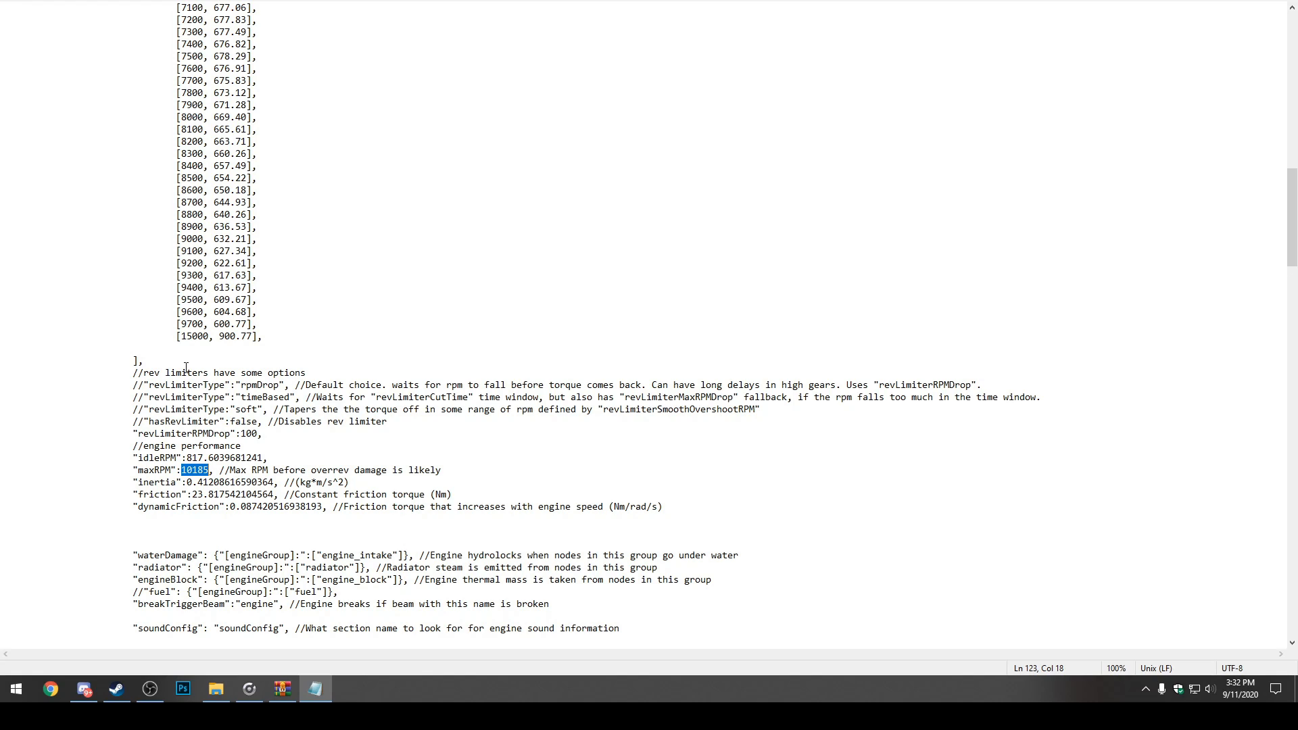
{"action": "type", "text": "16000"}
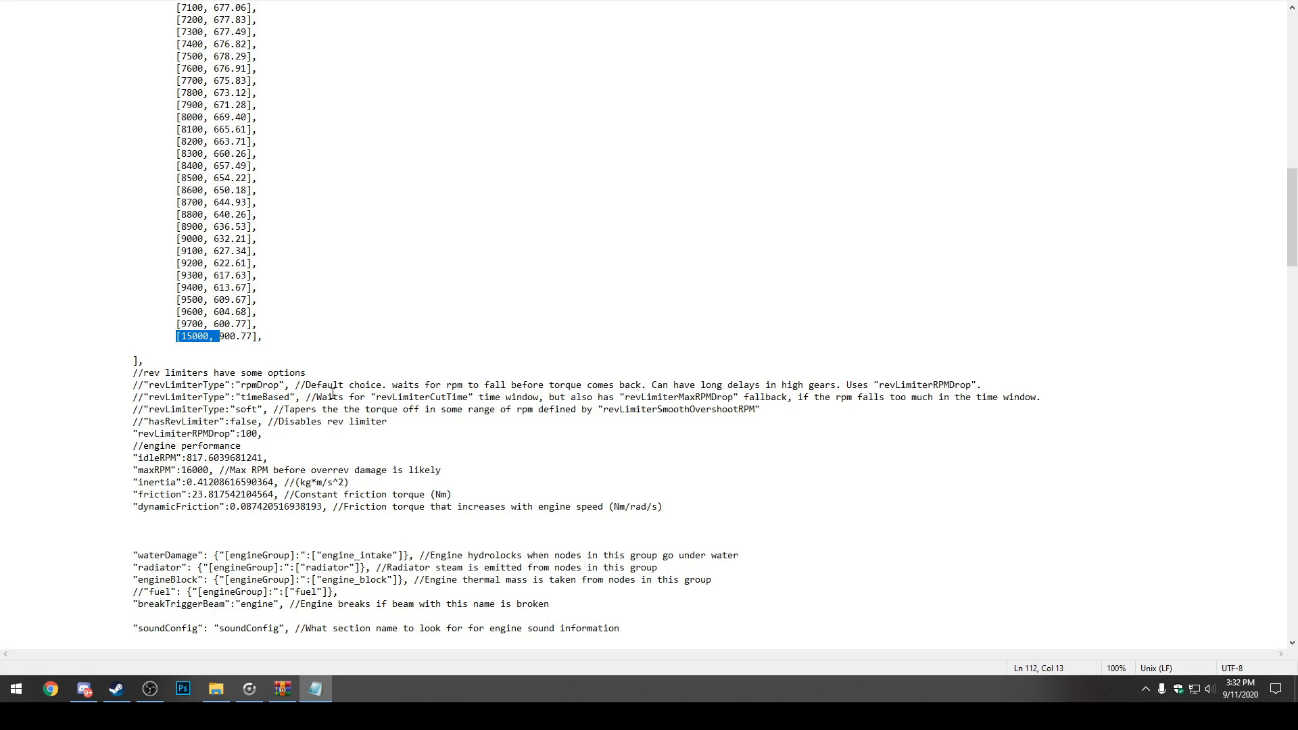
{"action": "mouse_move", "coordinate": [299, 495]}
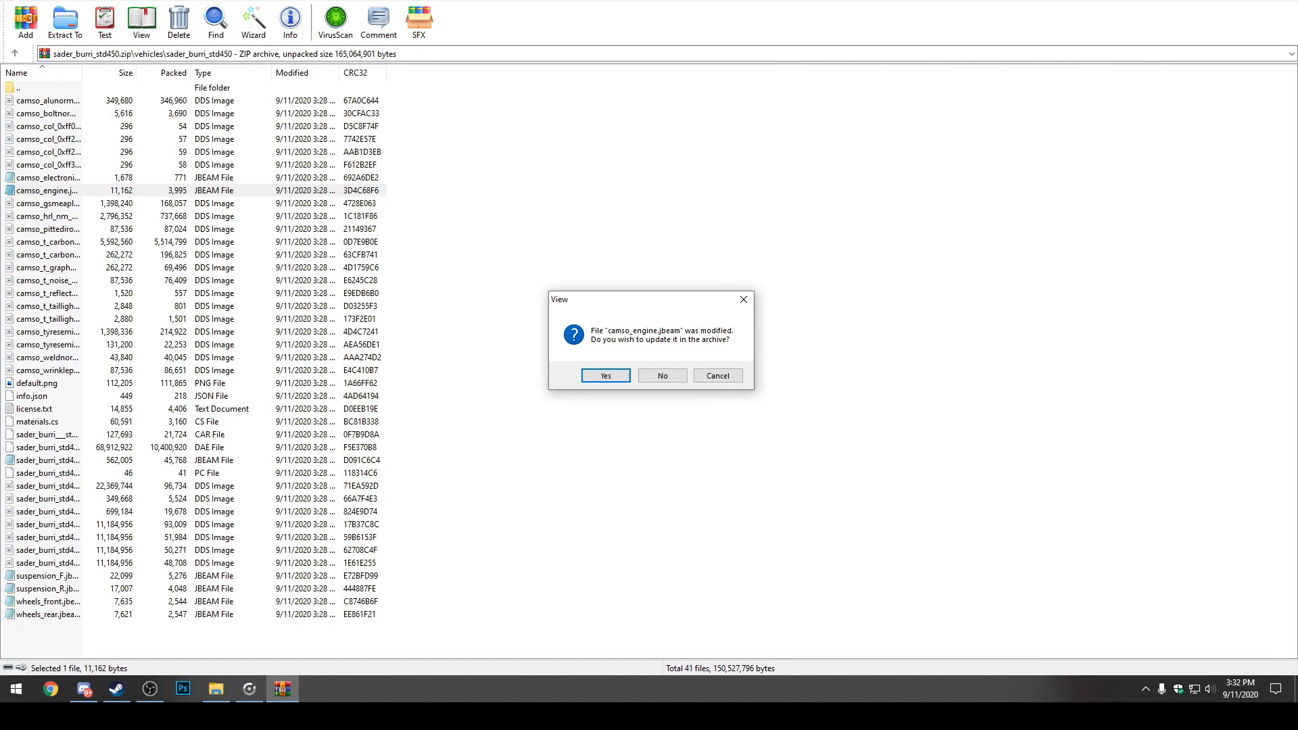
{"action": "mouse_move", "coordinate": [579, 351]}
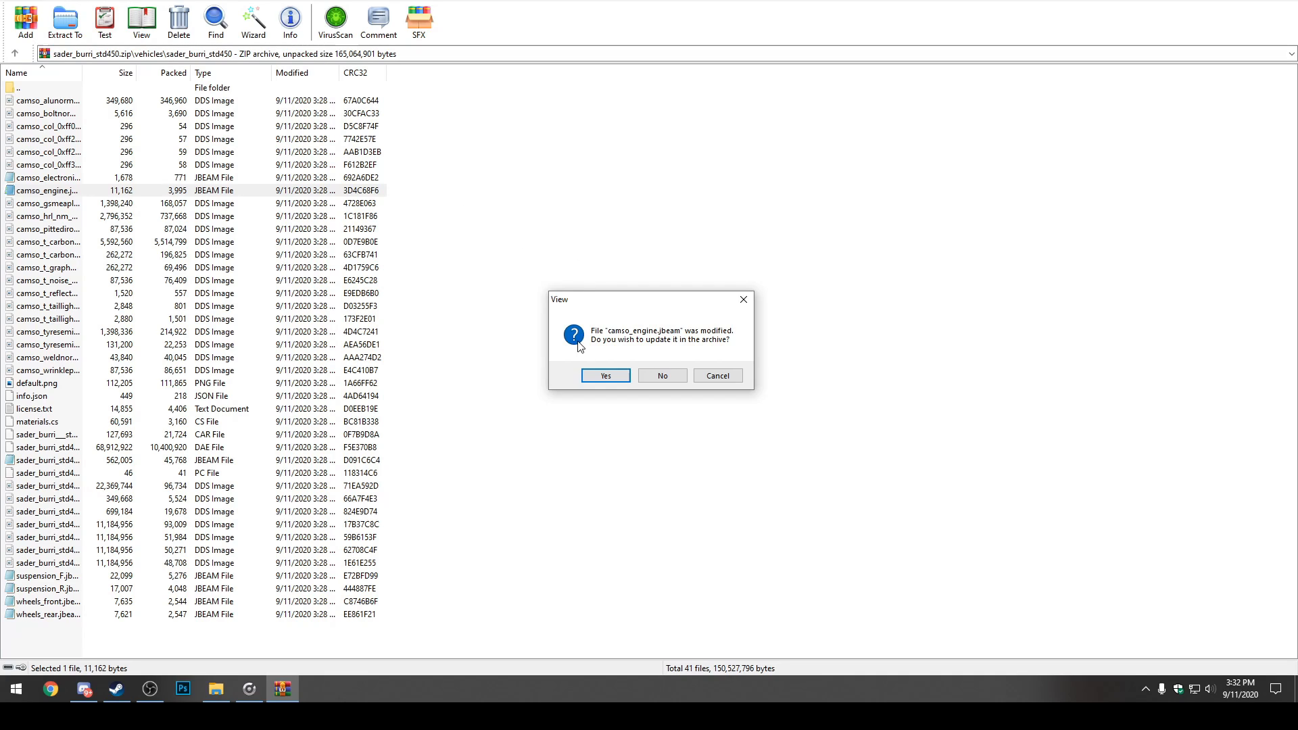
{"action": "mouse_move", "coordinate": [633, 341]}
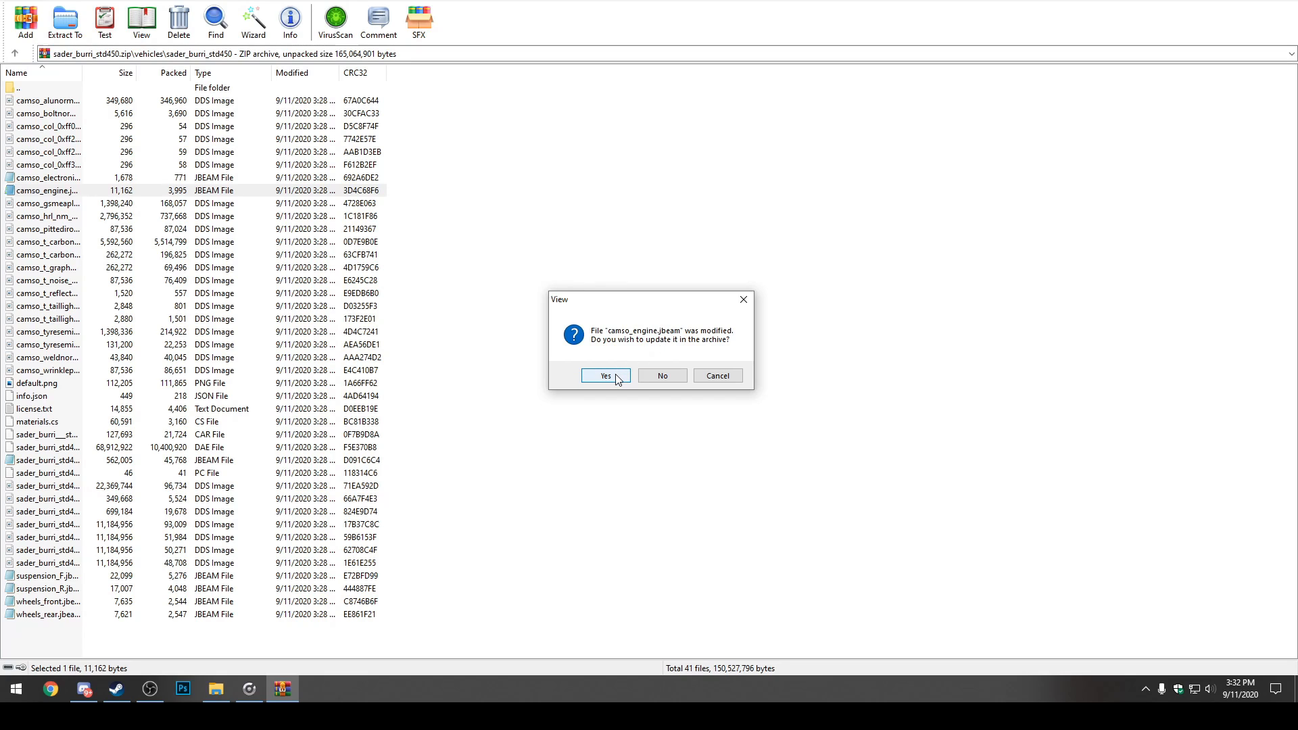
Confirm WinRAR's prompt to update camso_engine.jbeam in the archive.
{"action": "left_click", "coordinate": [606, 376]}
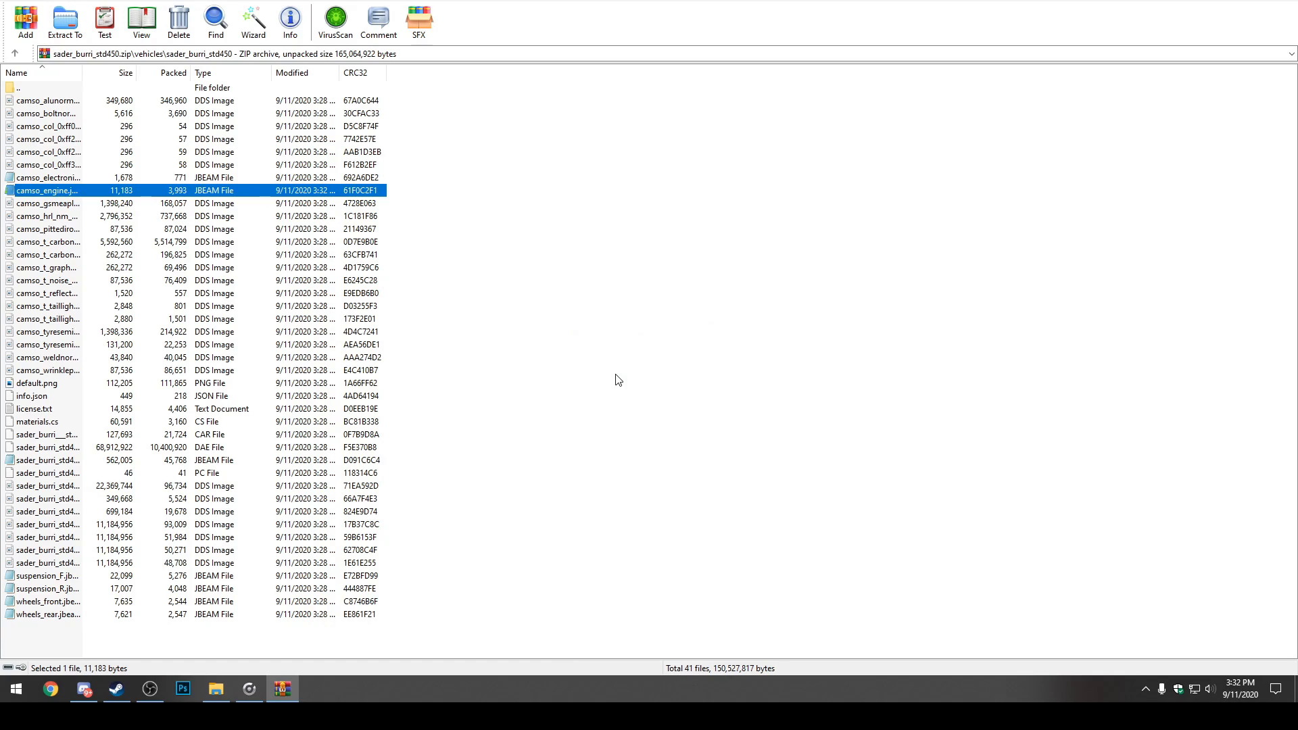
{"action": "mouse_move", "coordinate": [614, 385]}
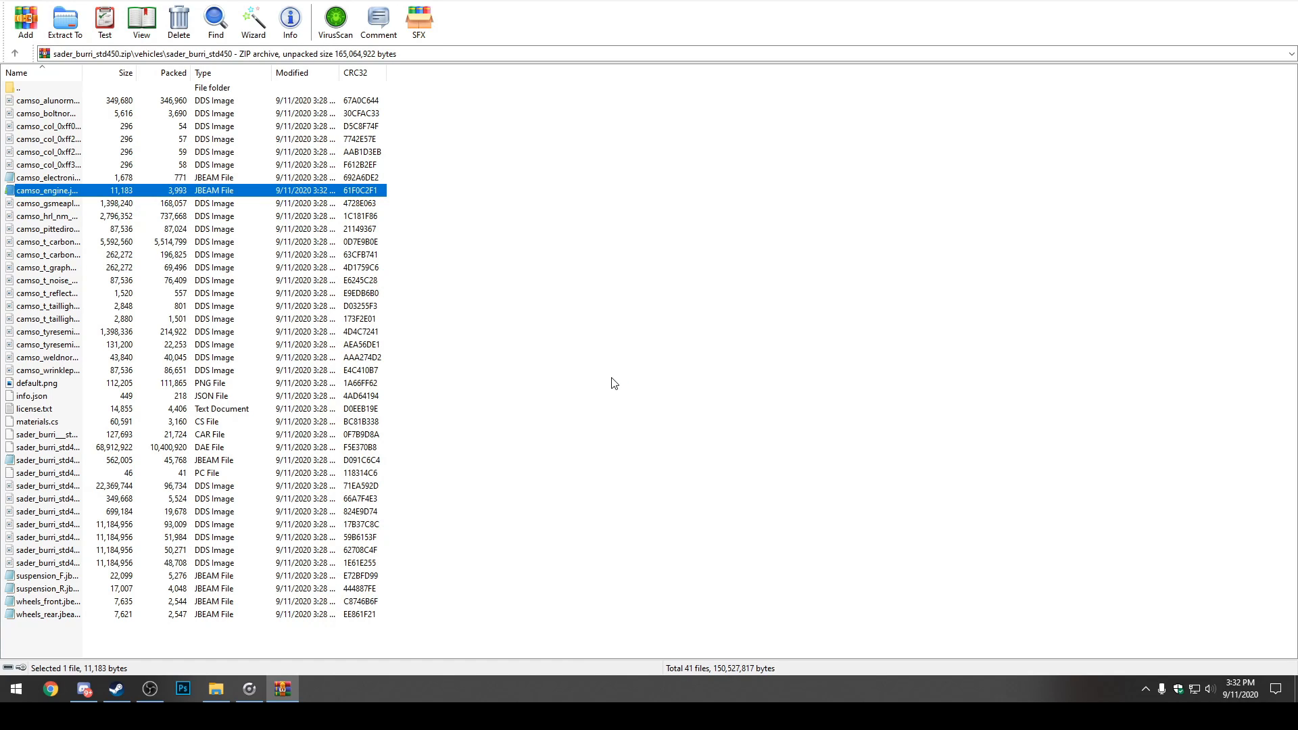
{"action": "mouse_move", "coordinate": [581, 404]}
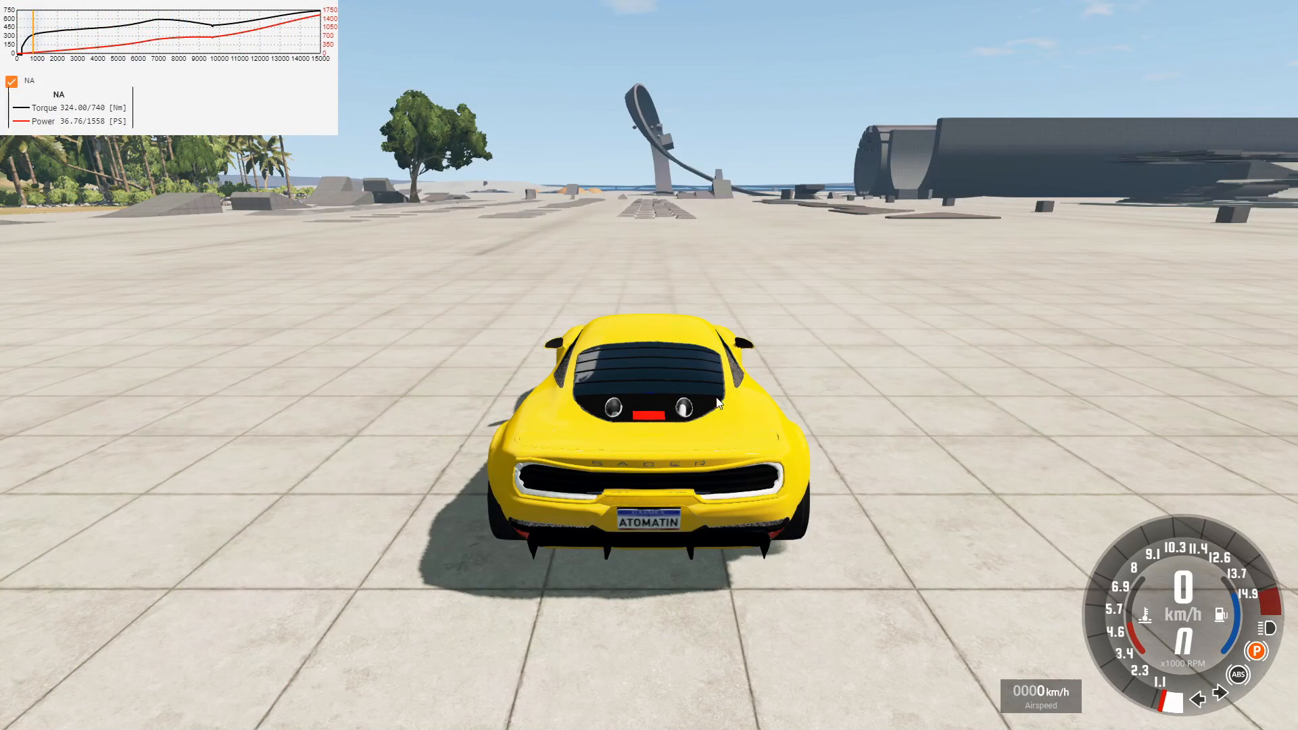
{"action": "mouse_move", "coordinate": [1062, 424]}
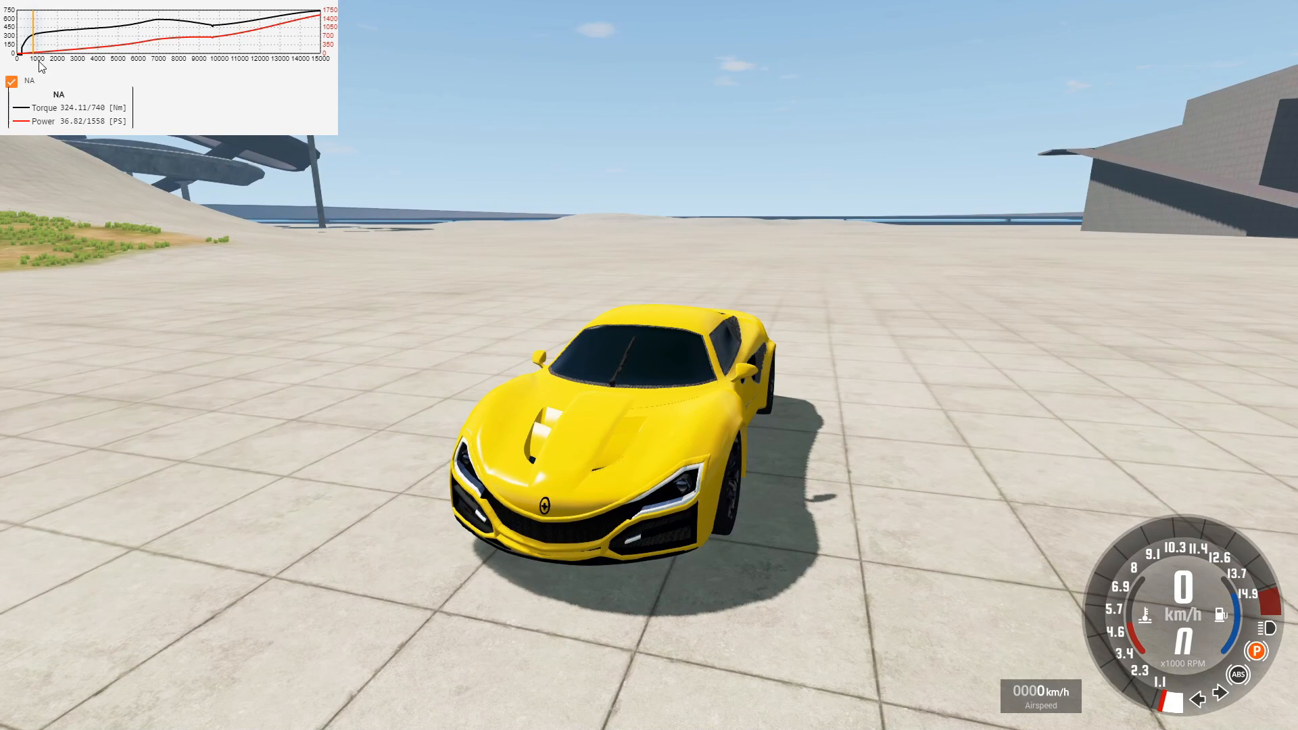
{"action": "mouse_move", "coordinate": [225, 44]}
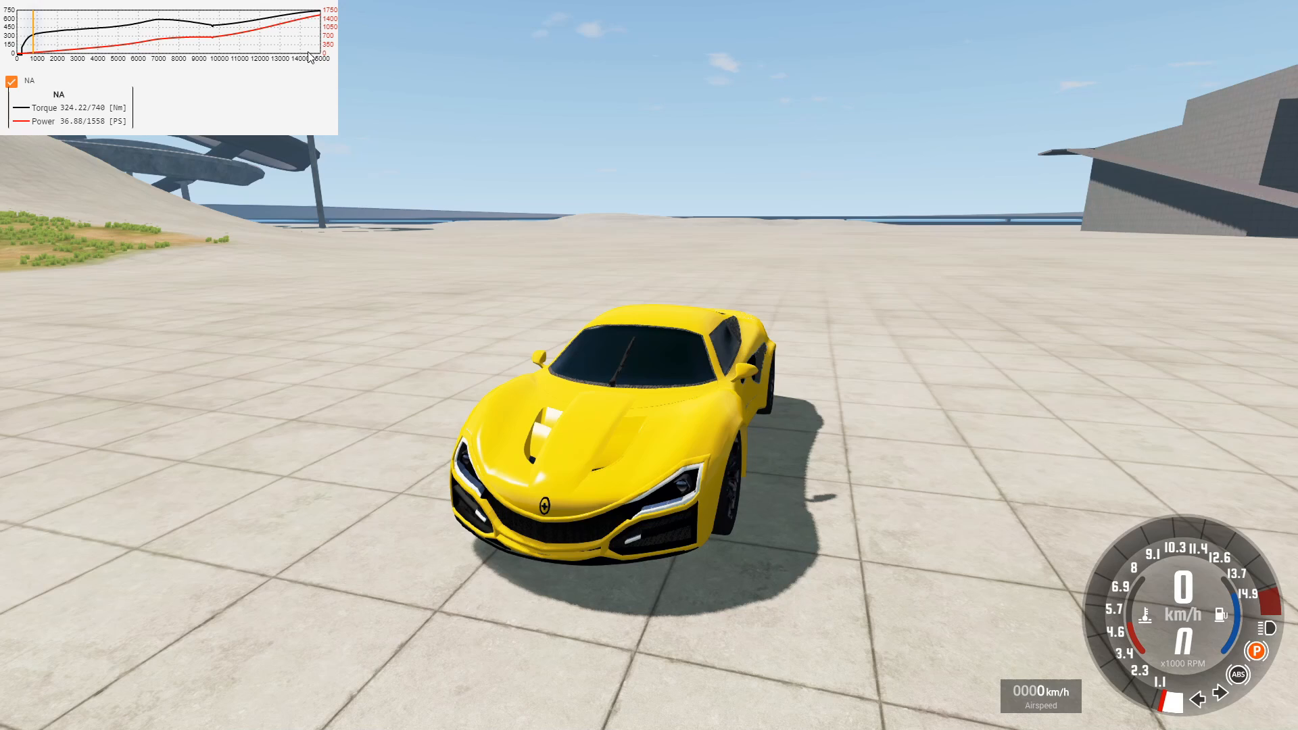
{"action": "mouse_move", "coordinate": [436, 192]}
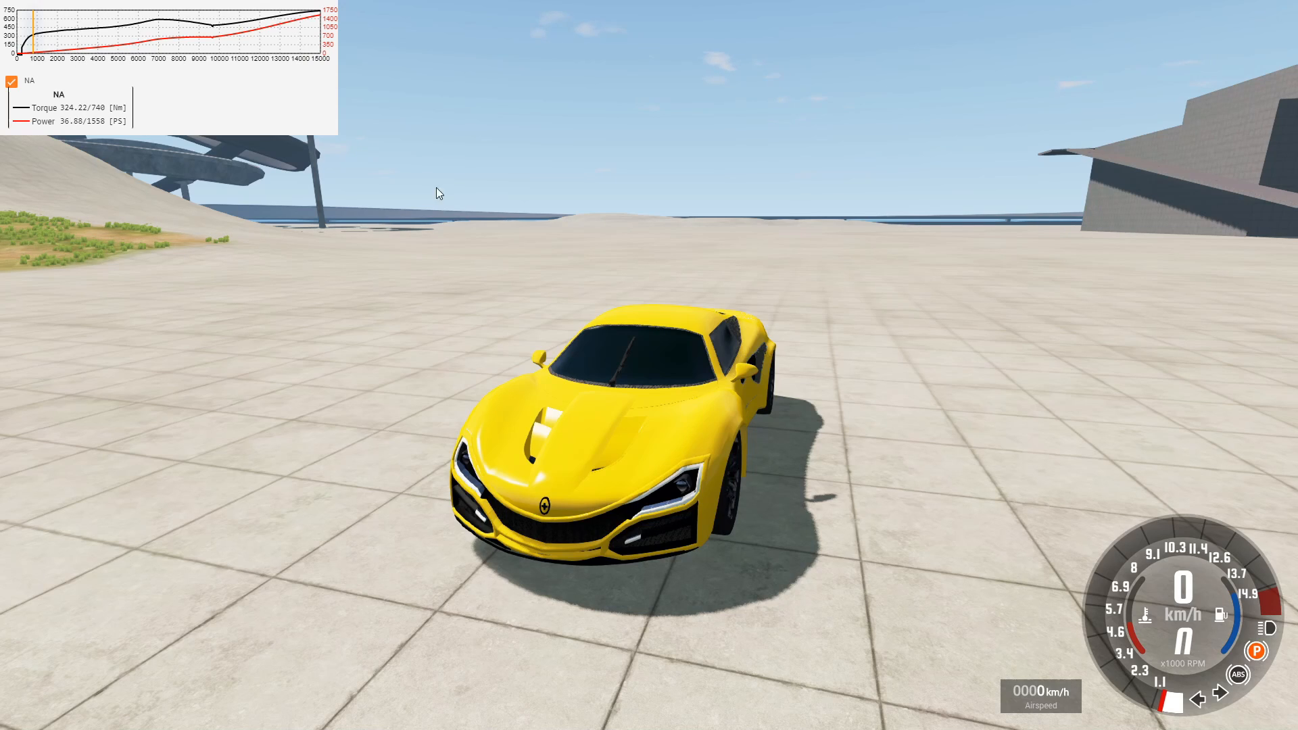
{"action": "mouse_move", "coordinate": [1262, 562]}
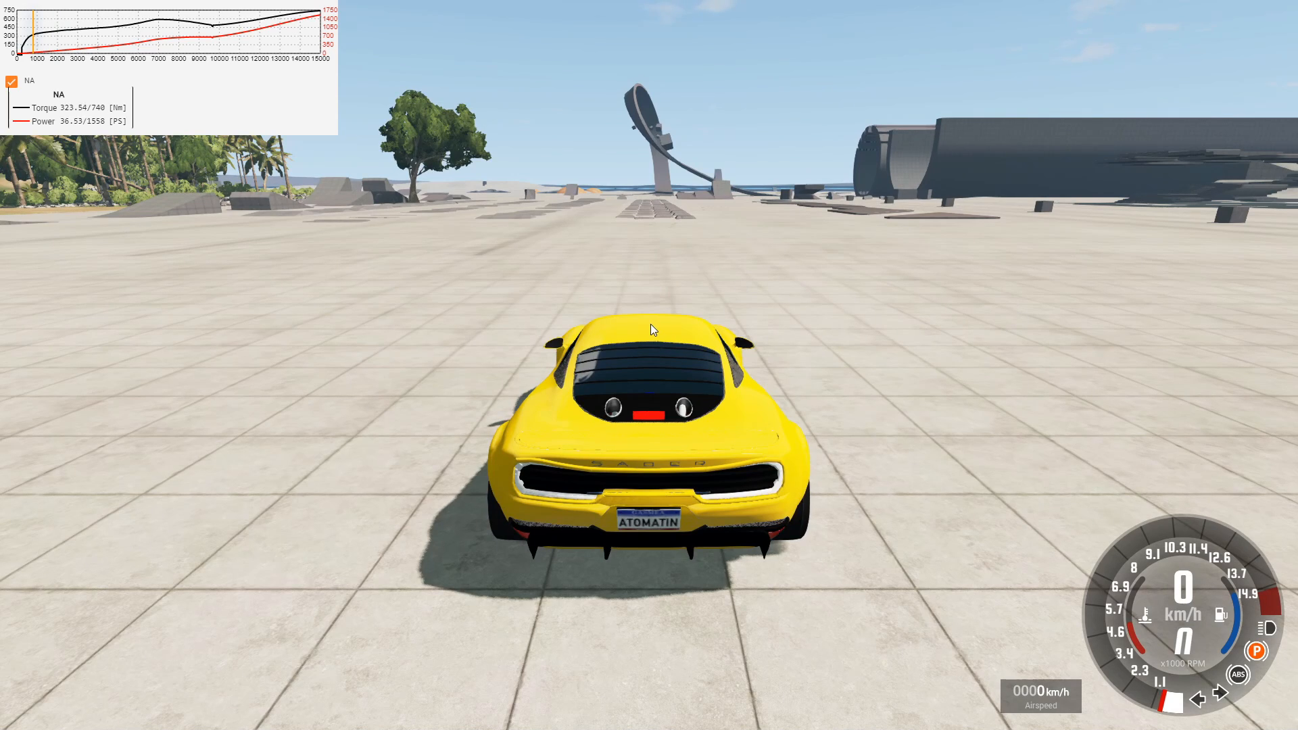
{"action": "mouse_move", "coordinate": [417, 666]}
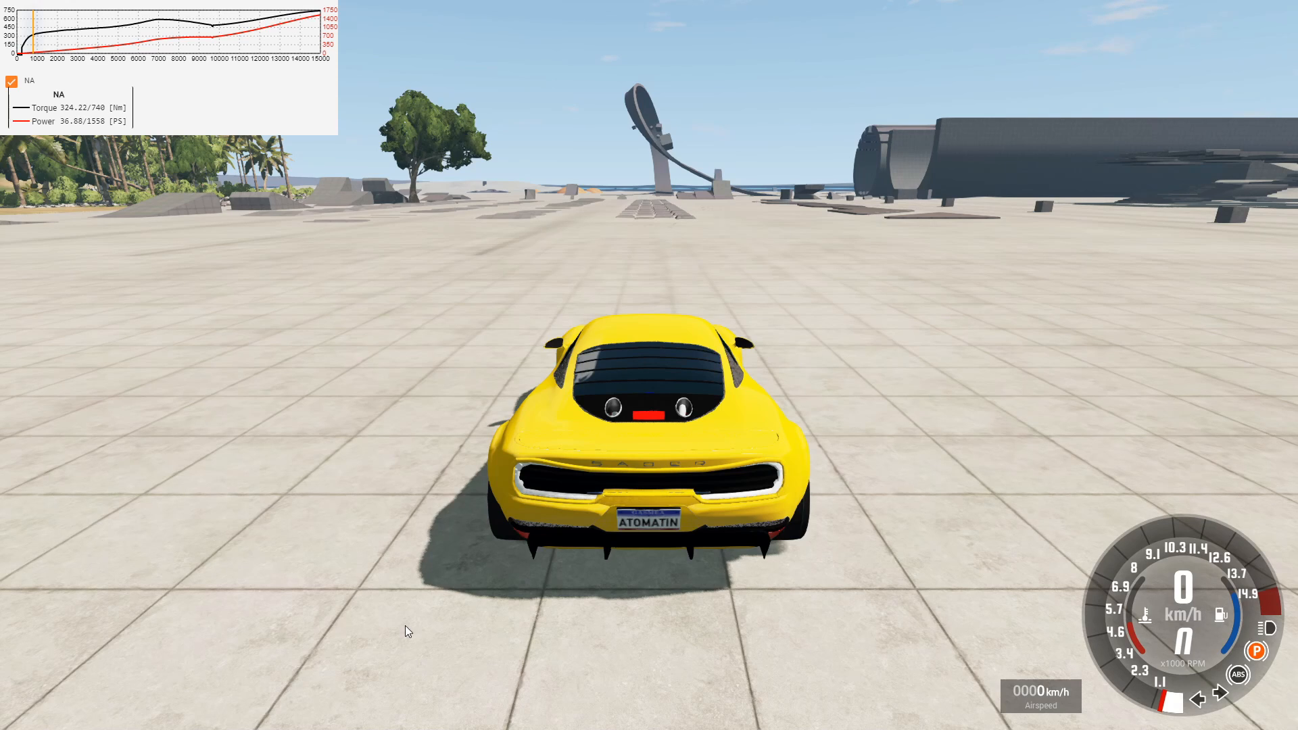
{"action": "mouse_move", "coordinate": [1121, 350]}
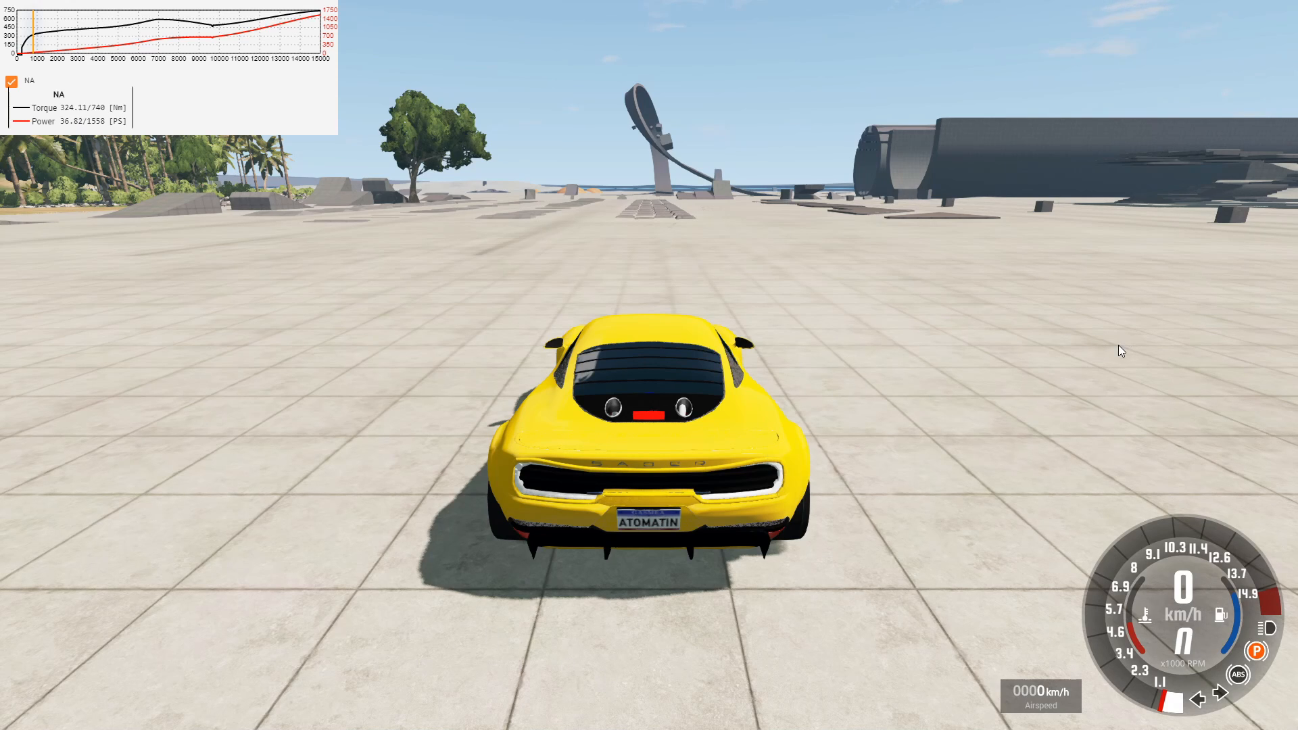